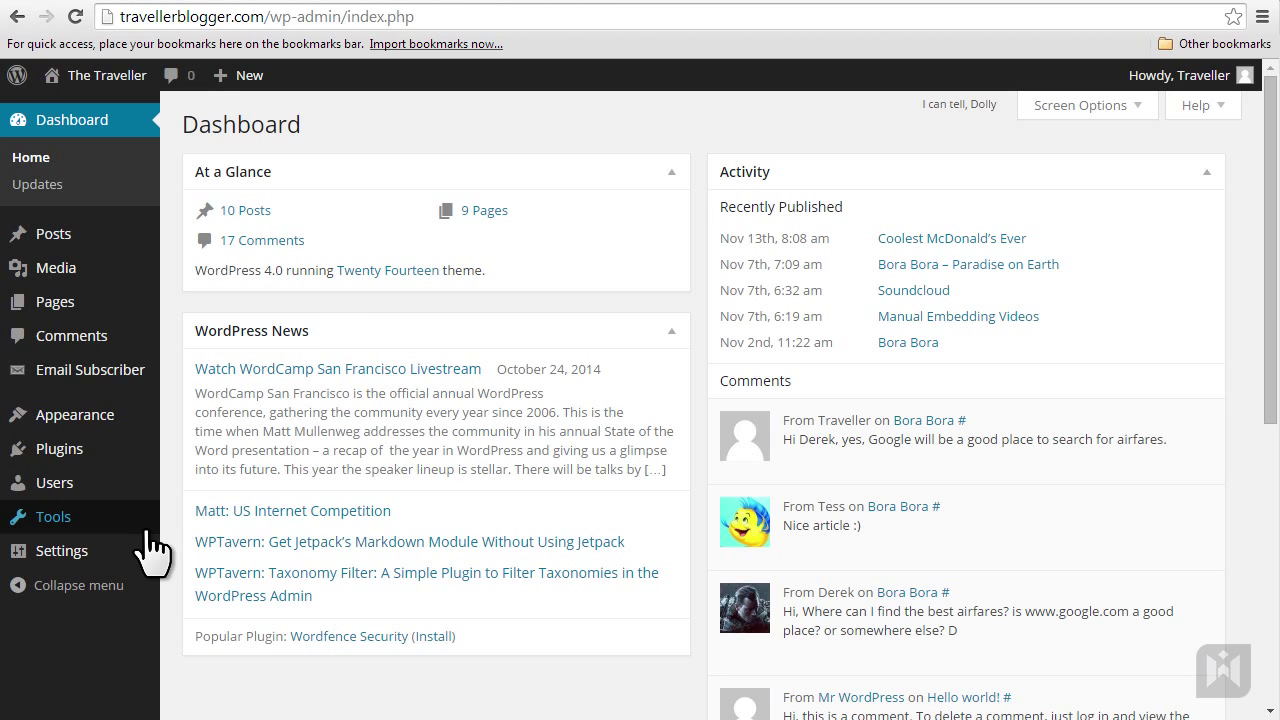
Open the Tools page showing the Press This bookmarklet
left_click(53, 516)
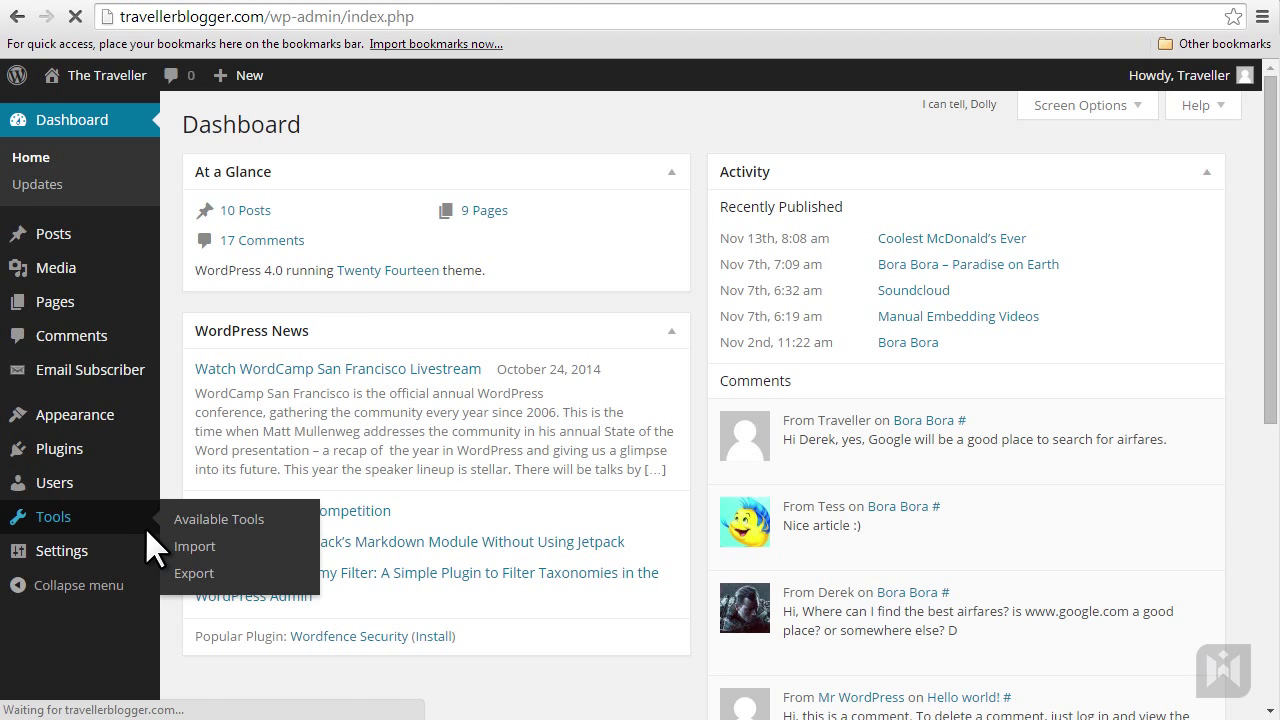
left_click(218, 518)
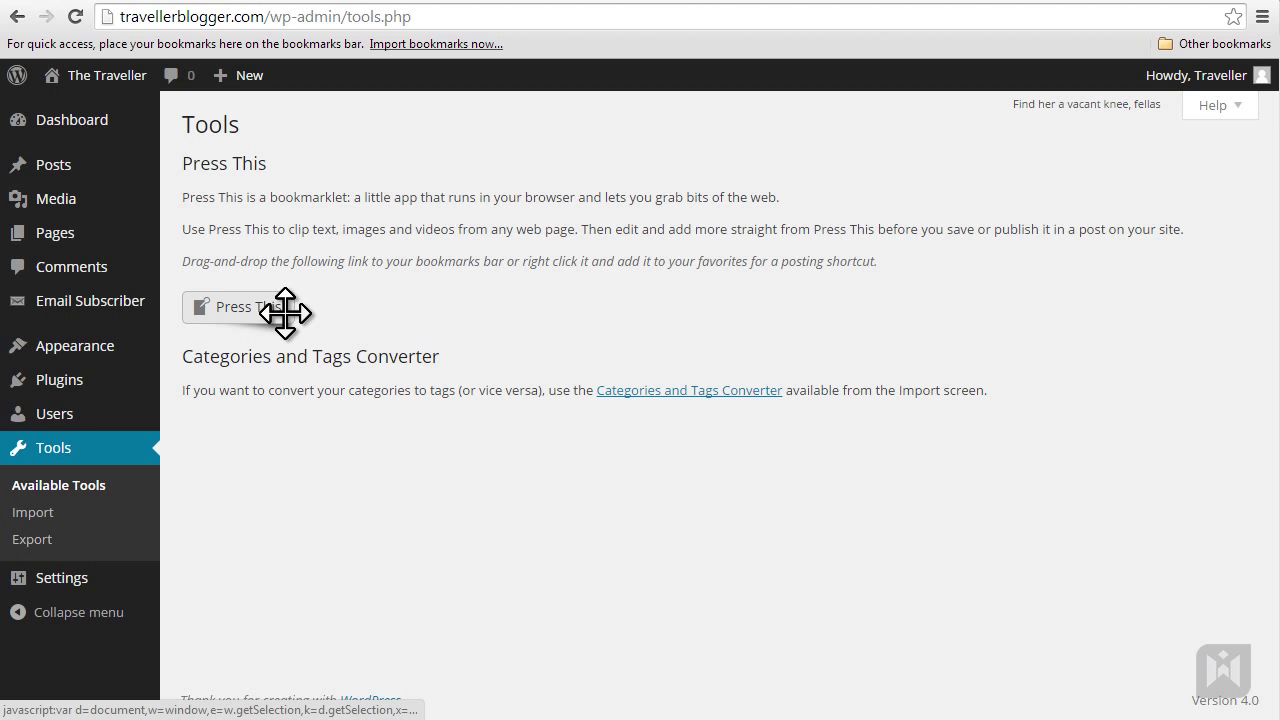
mouse_move(320, 330)
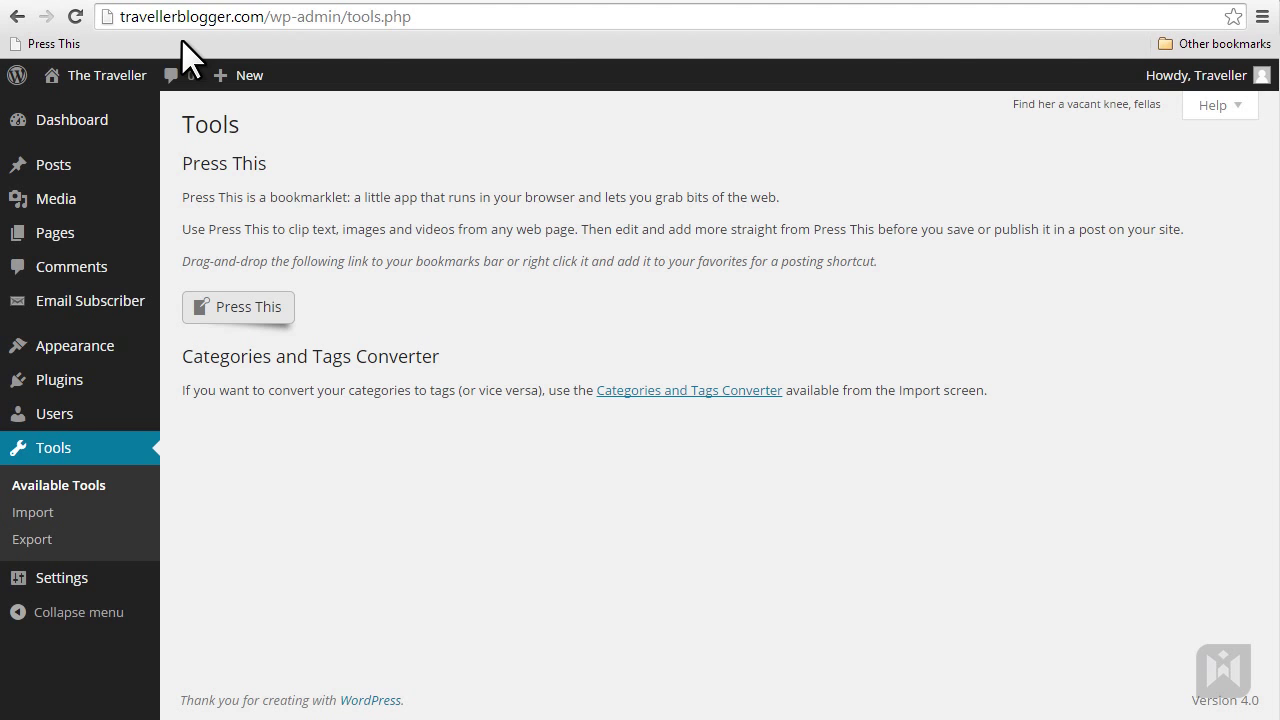
Check Chrome's bookmarks bar, then copy the Press This bookmarklet code
left_click(1263, 16)
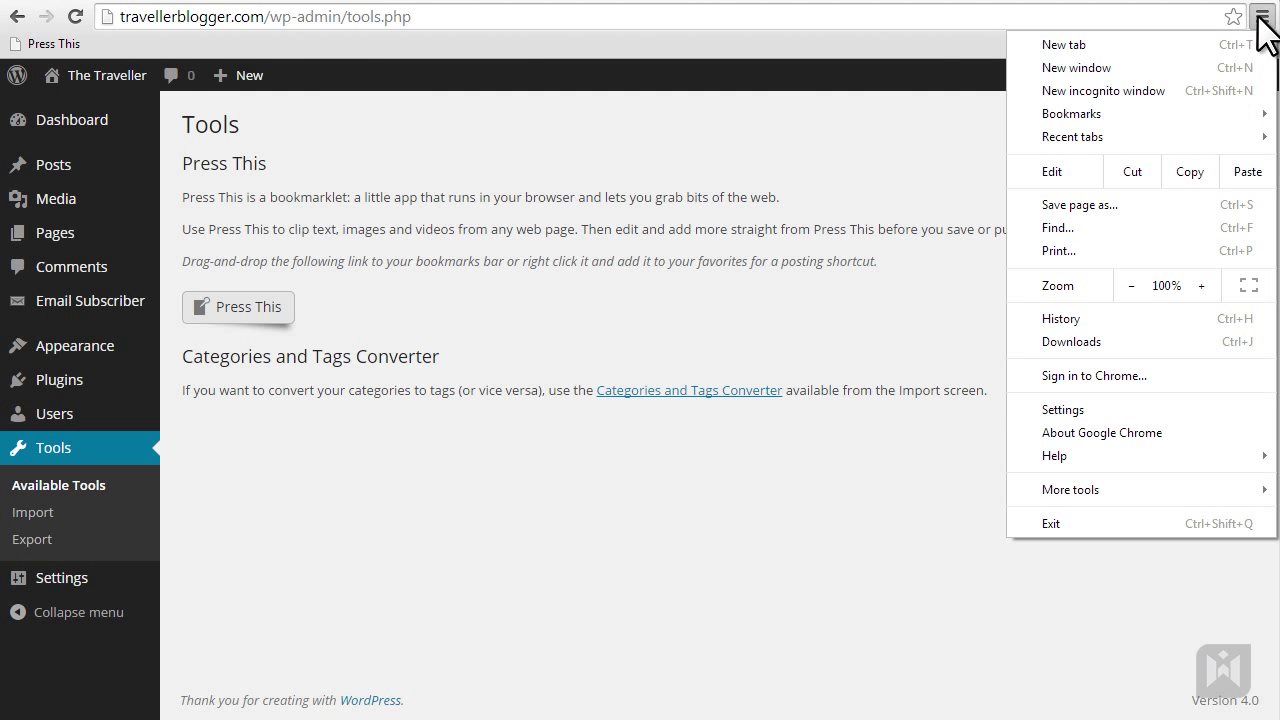
mouse_move(1071, 113)
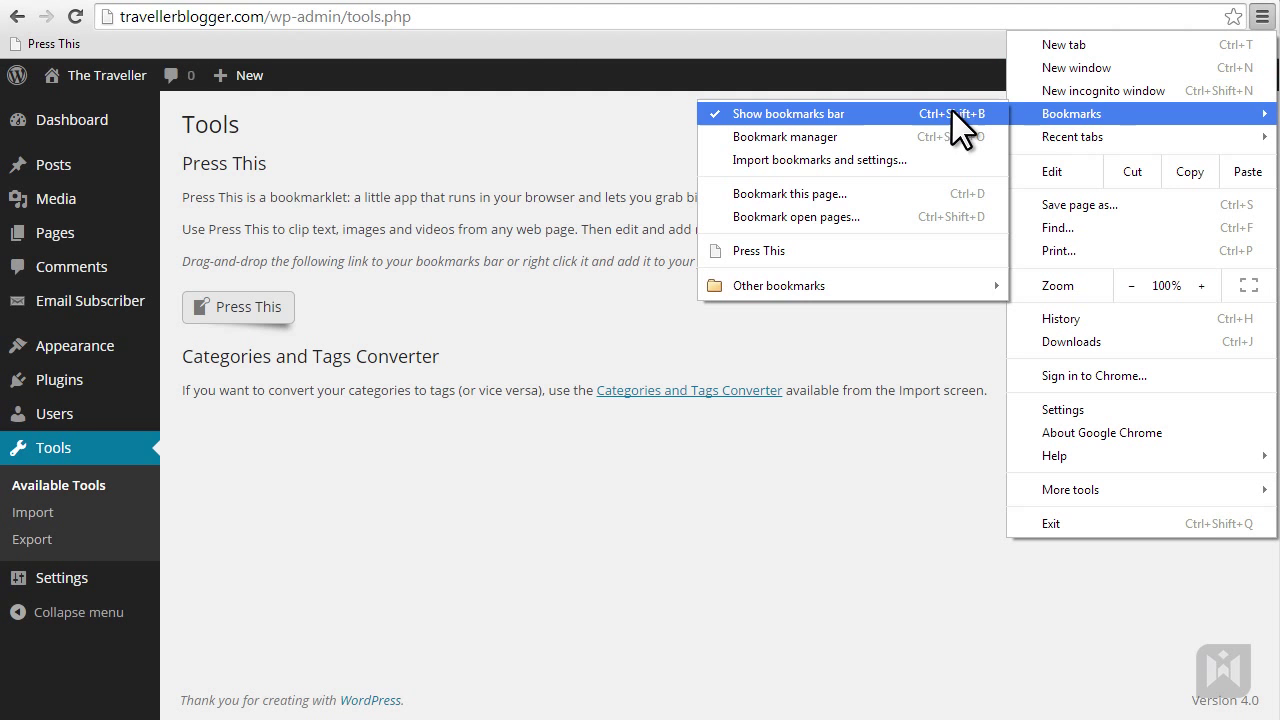
mouse_move(880, 130)
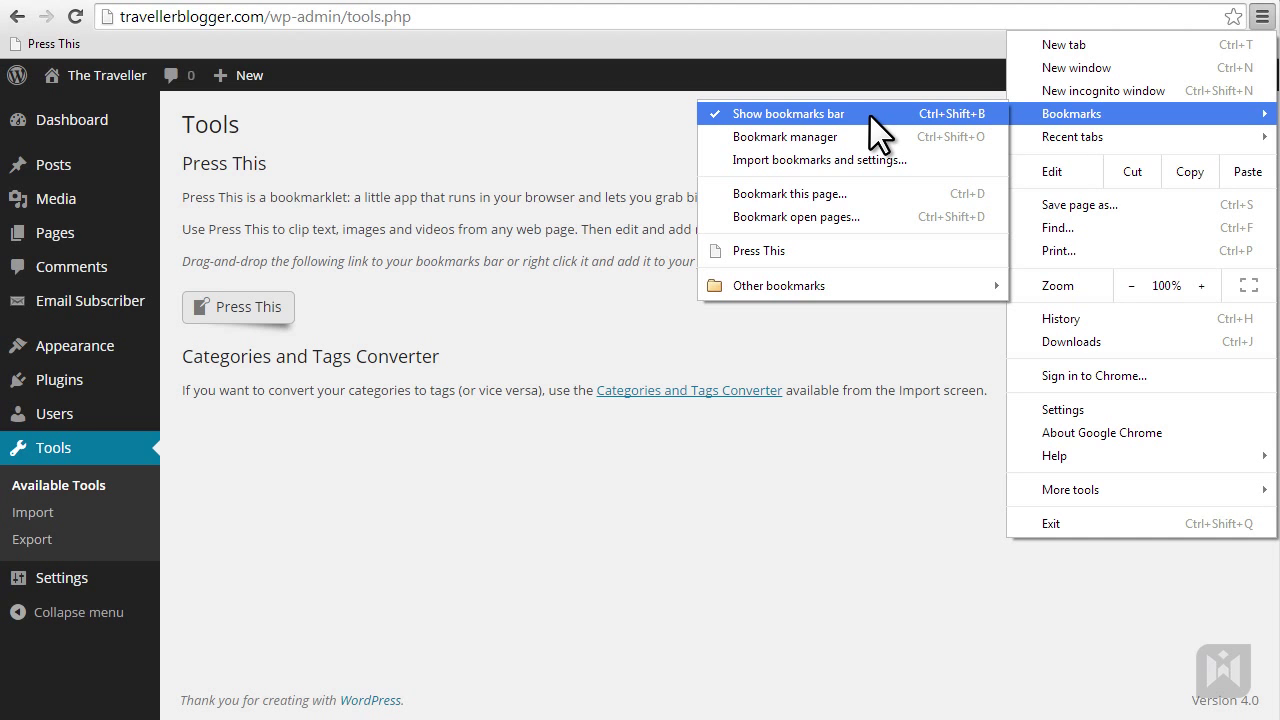
mouse_move(883, 112)
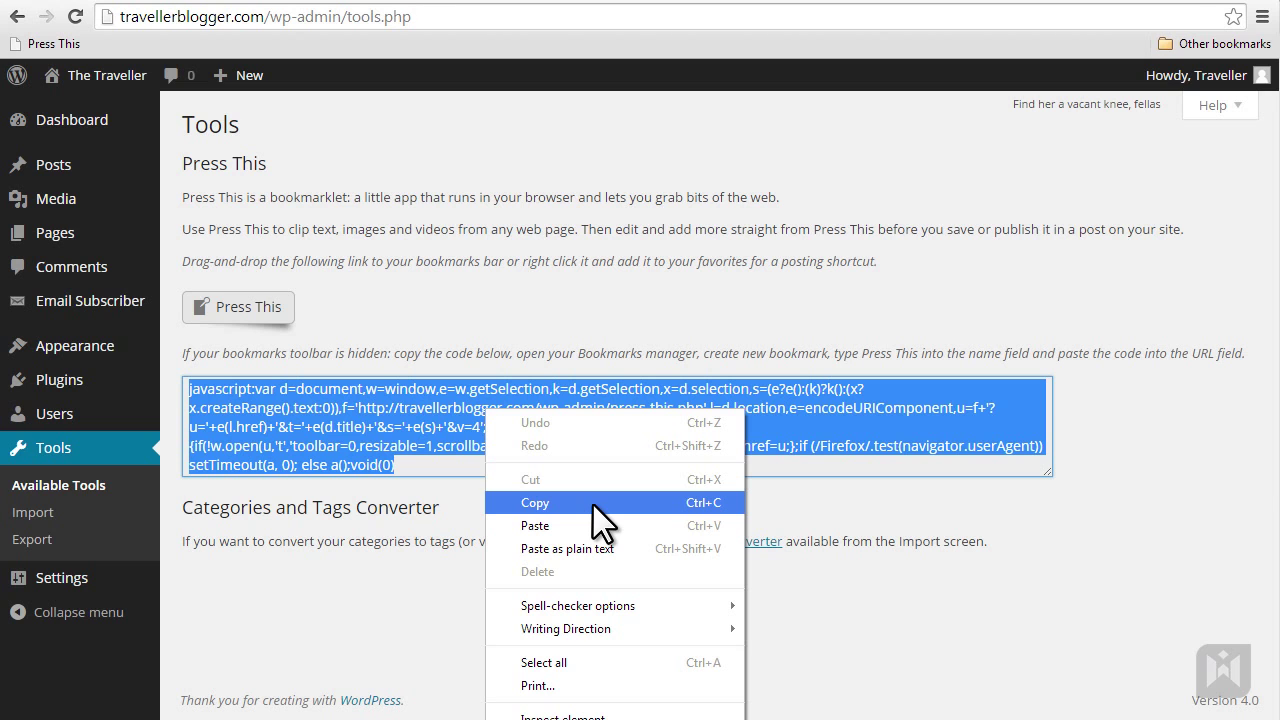
left_click(535, 502)
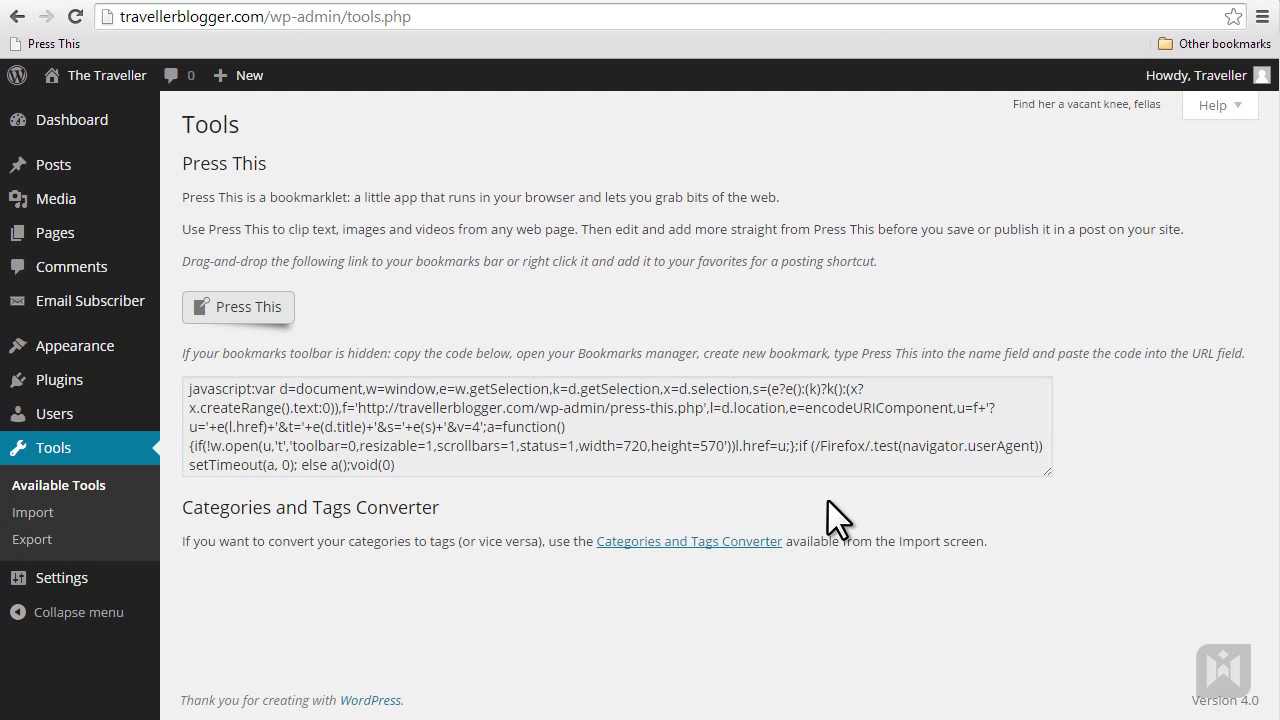
mouse_move(668, 14)
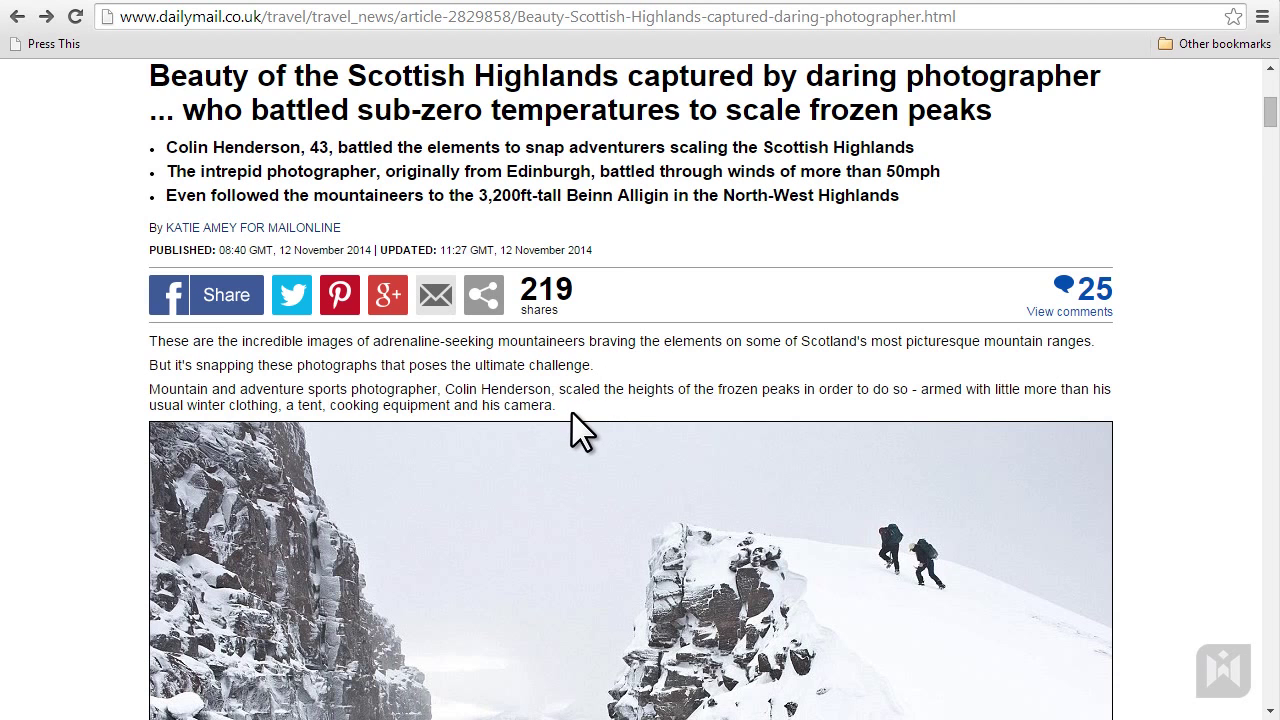
Select the Daily Mail article's opening paragraphs for clipping with Press This
left_click_drag(155, 340, 560, 407)
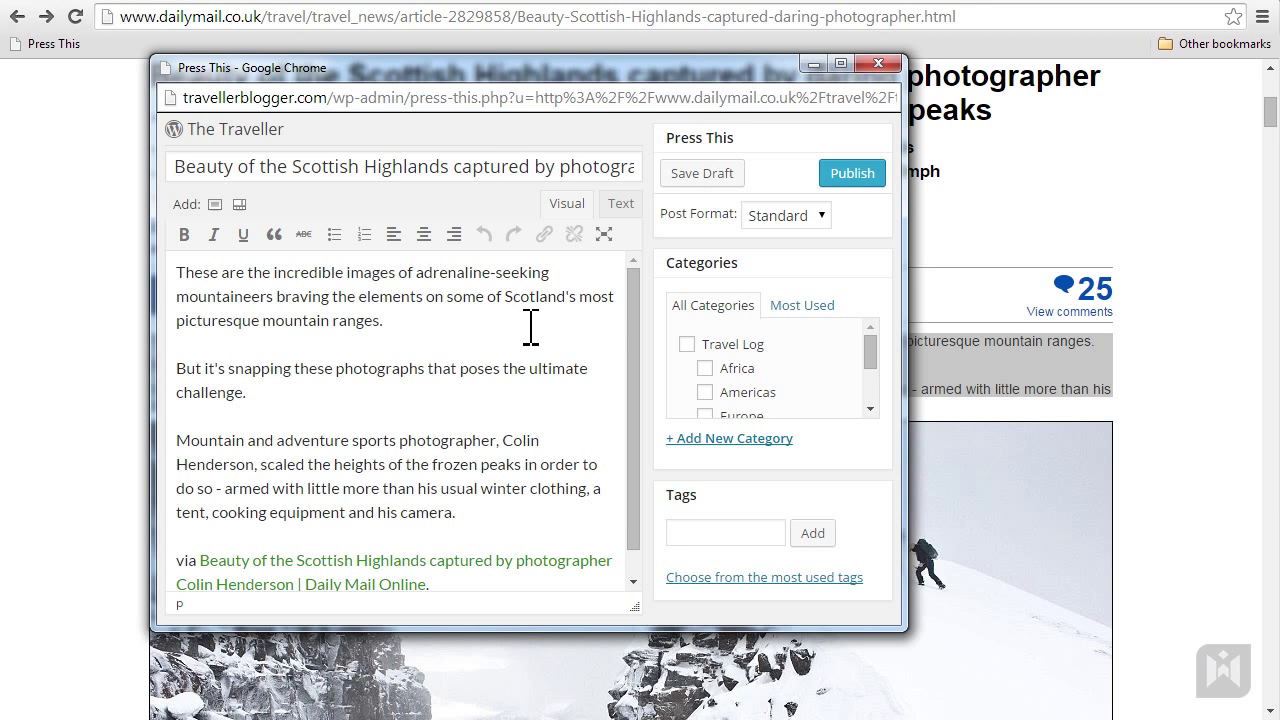
mouse_move(517, 390)
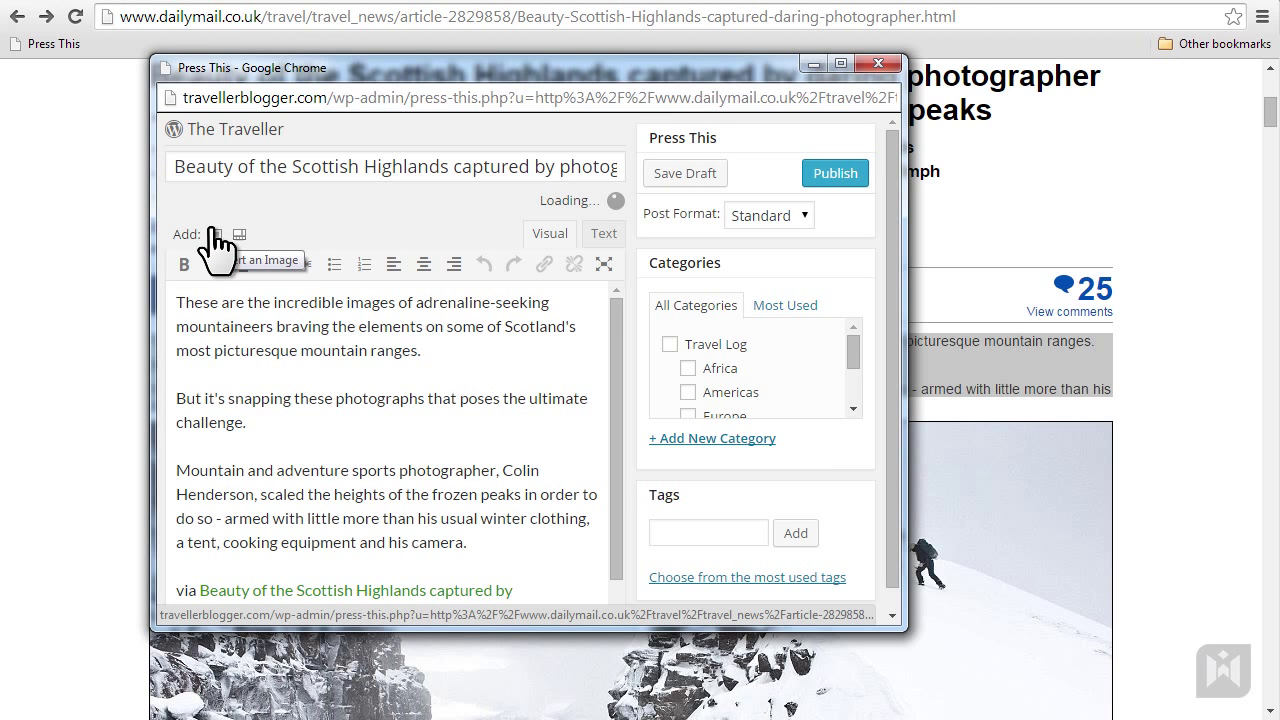
Insert an image, file under Travel Log and Europe, and start the Scotland tag
left_click(228, 234)
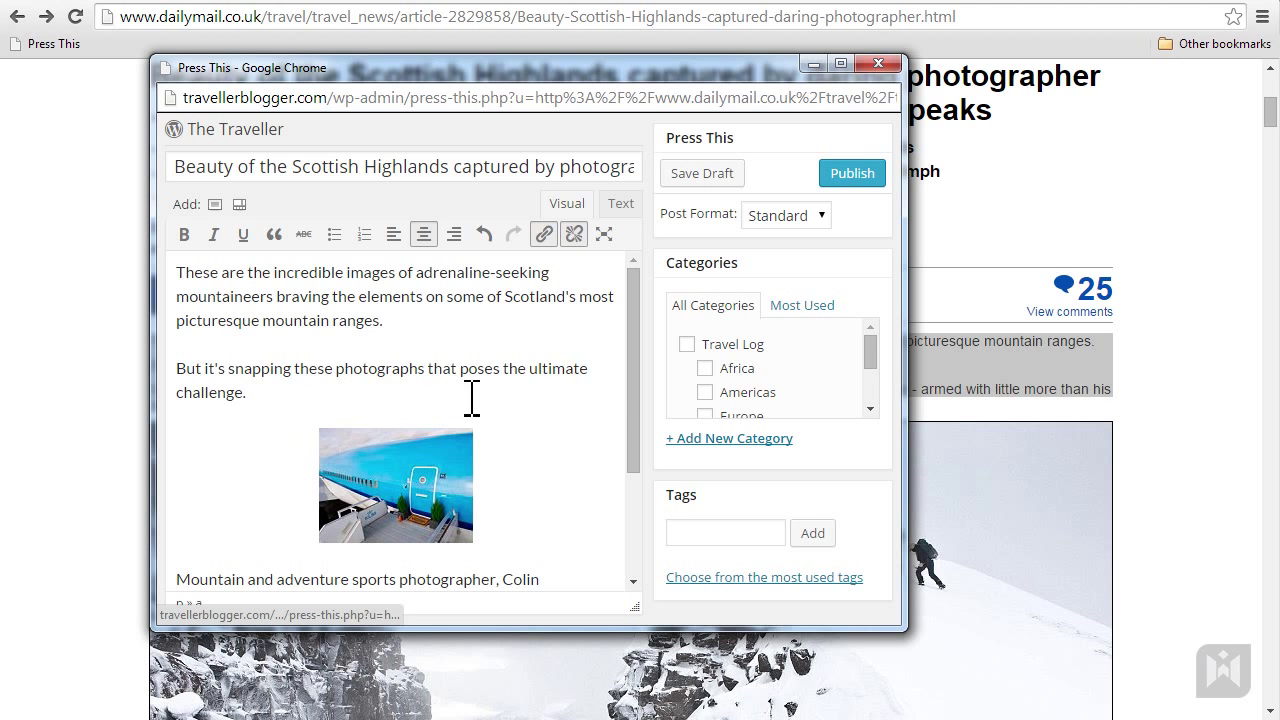
mouse_move(806, 393)
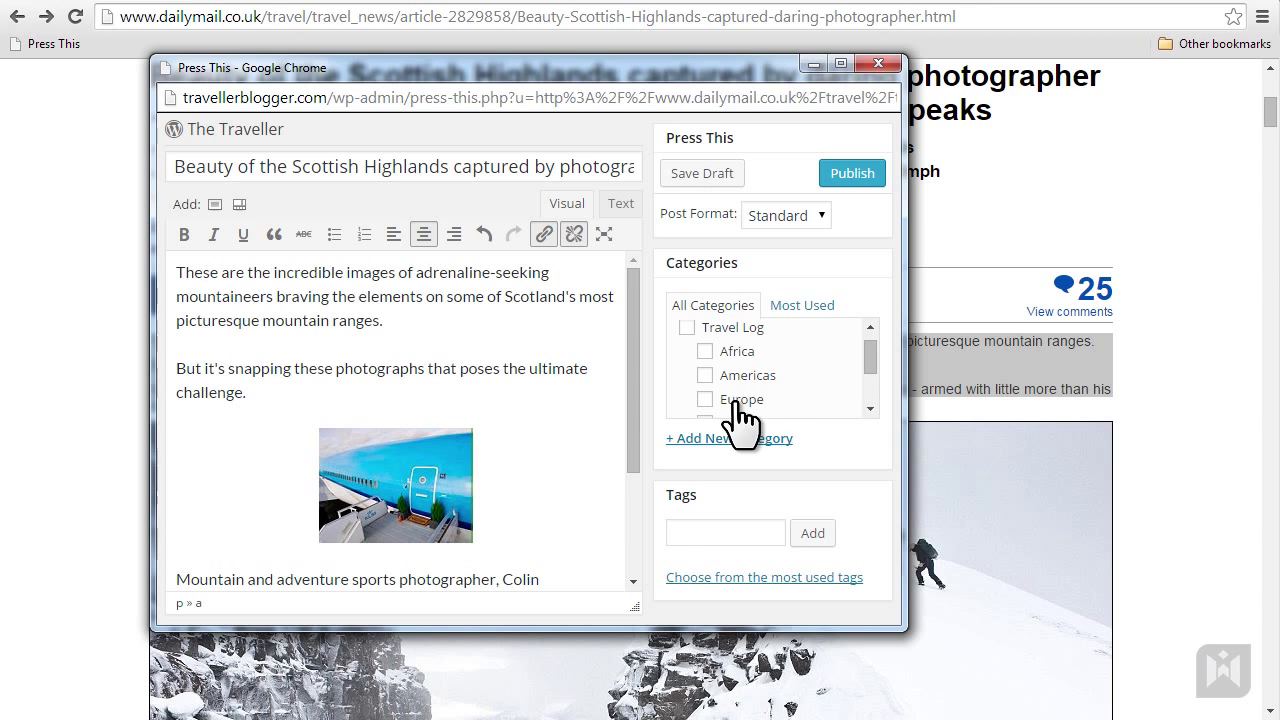
left_click(706, 399)
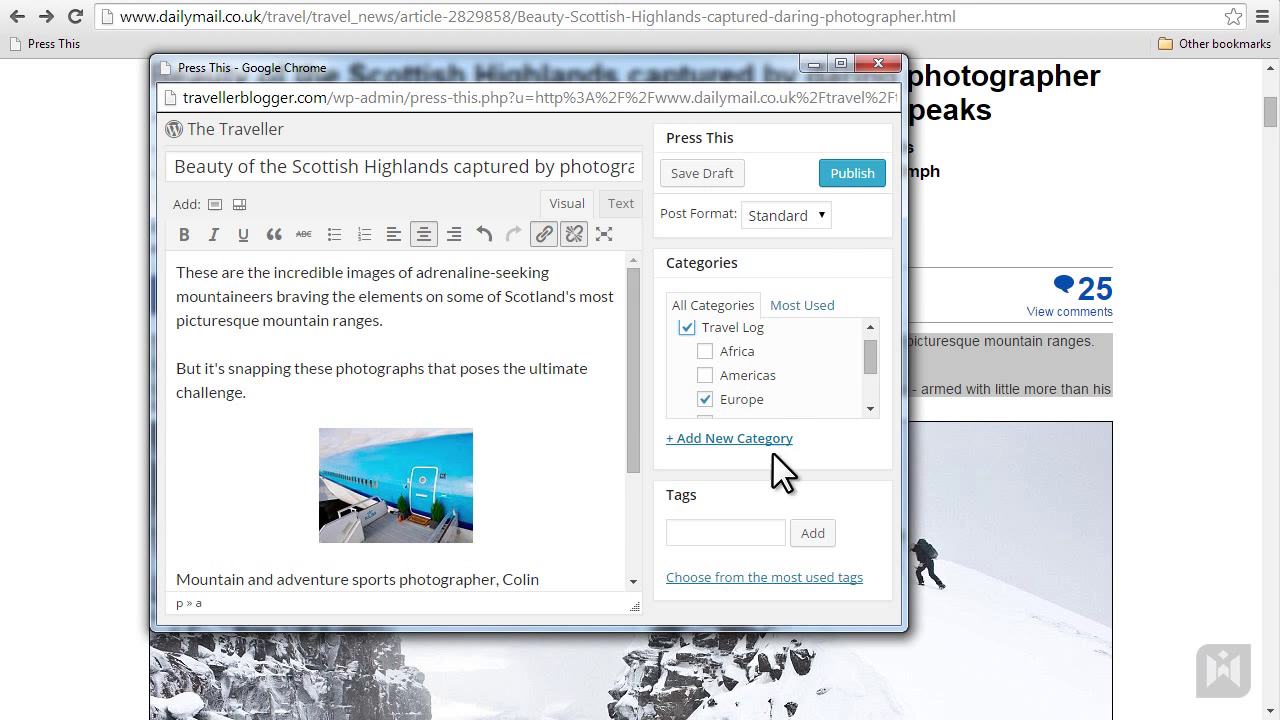
type("Scotl")
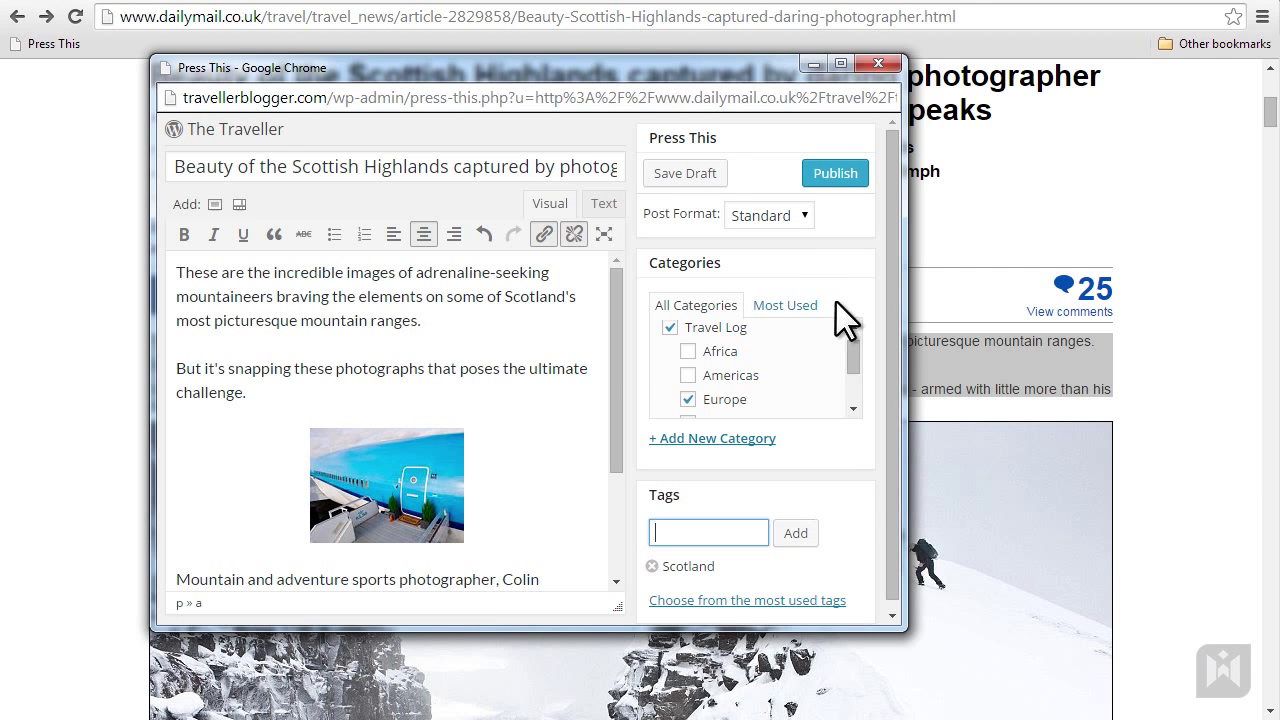
Add the Scotland tag, publish the post, and close the Press This window
left_click(834, 172)
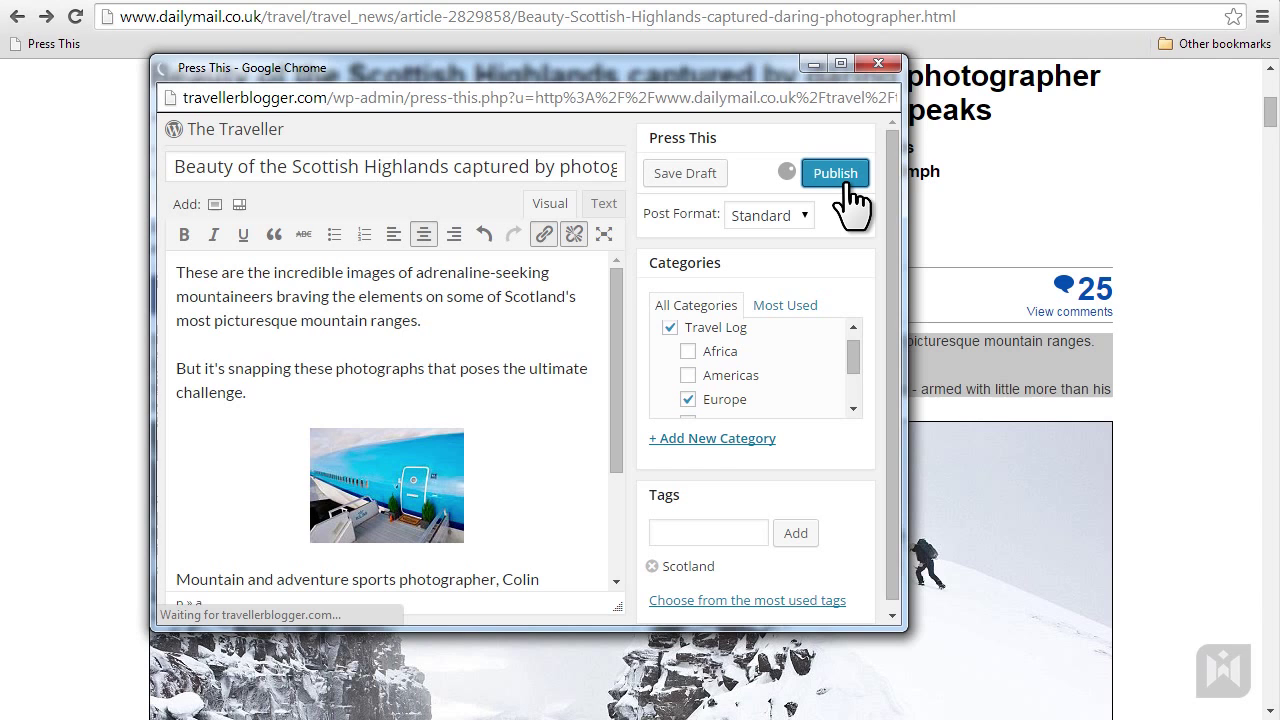
left_click(834, 172)
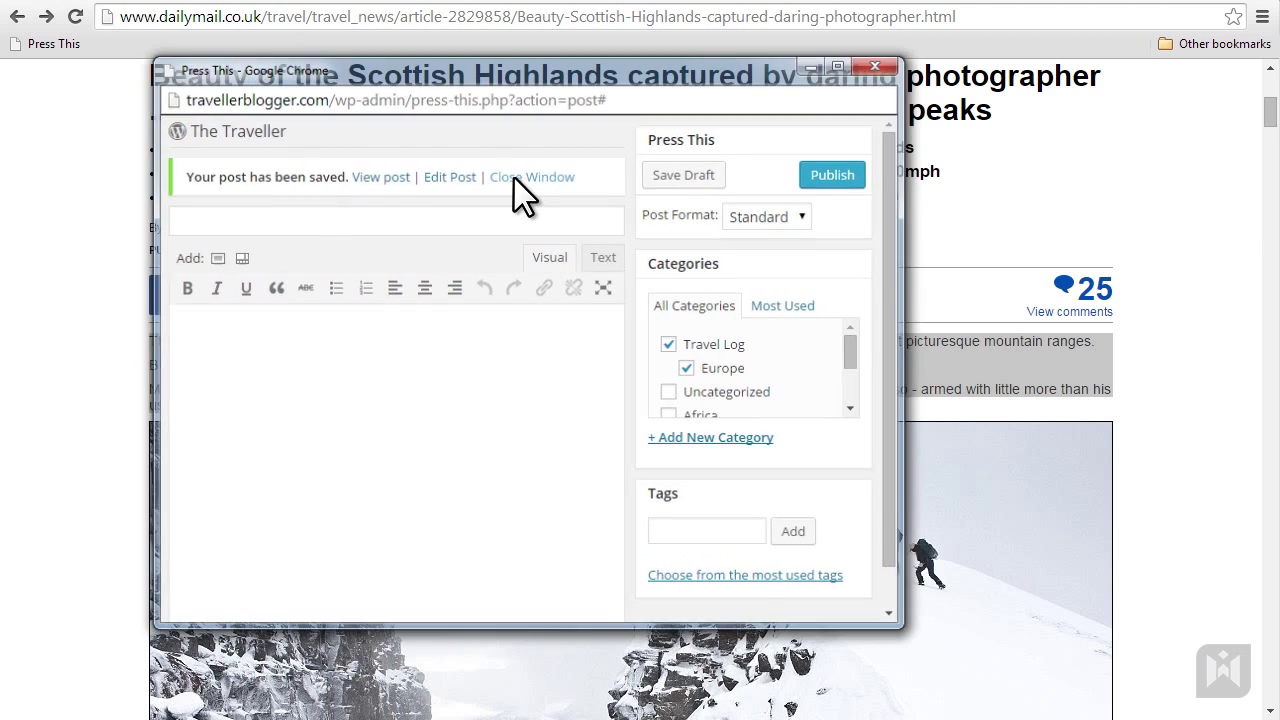
left_click(533, 177)
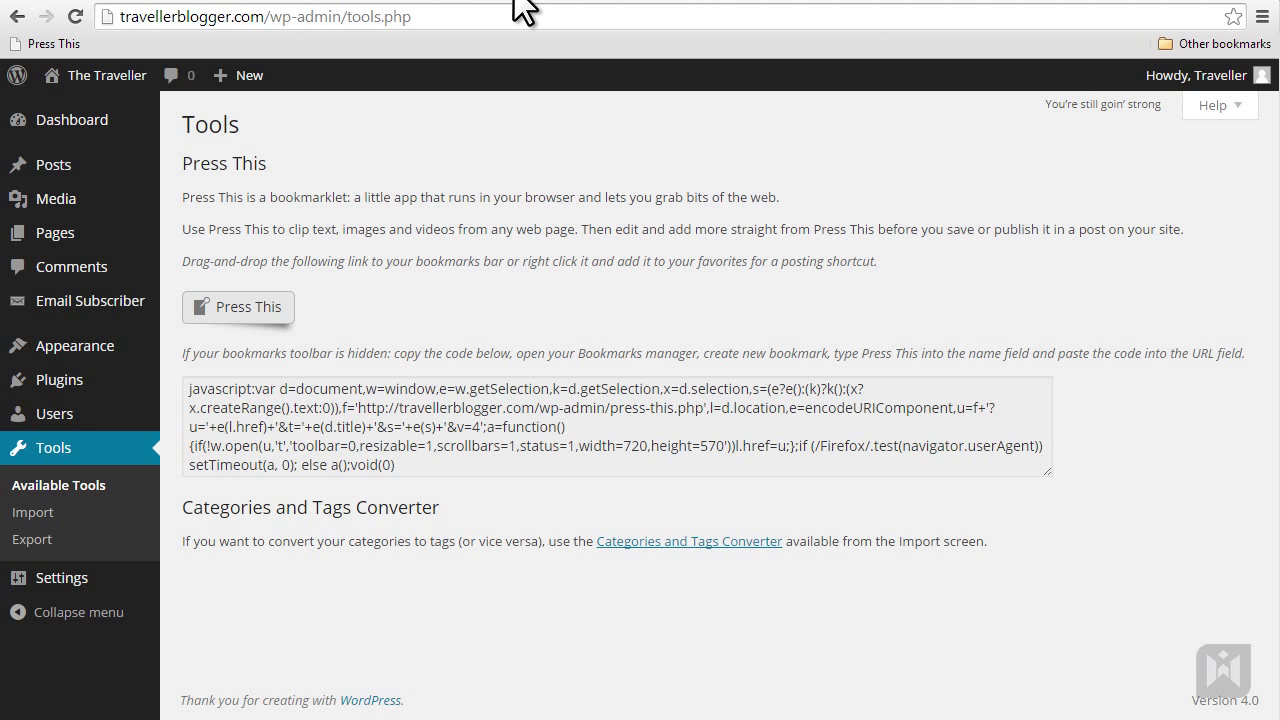
mouse_move(584, 596)
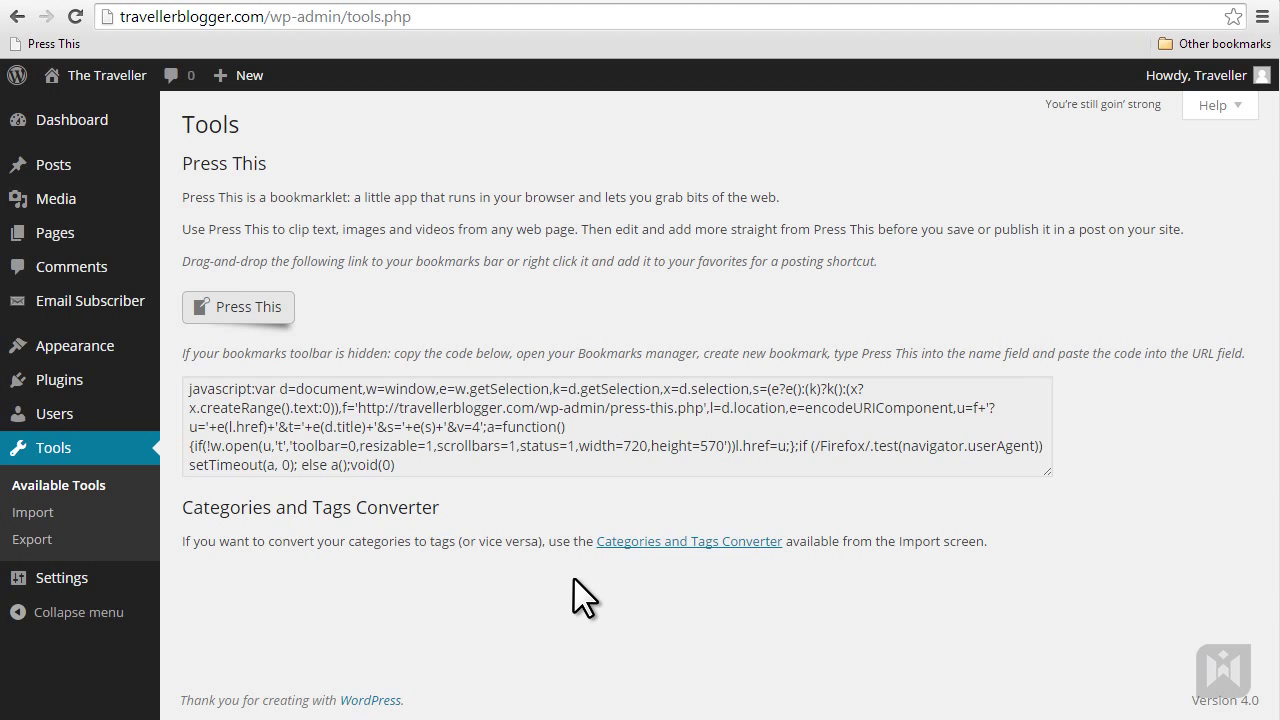
left_click(32, 512)
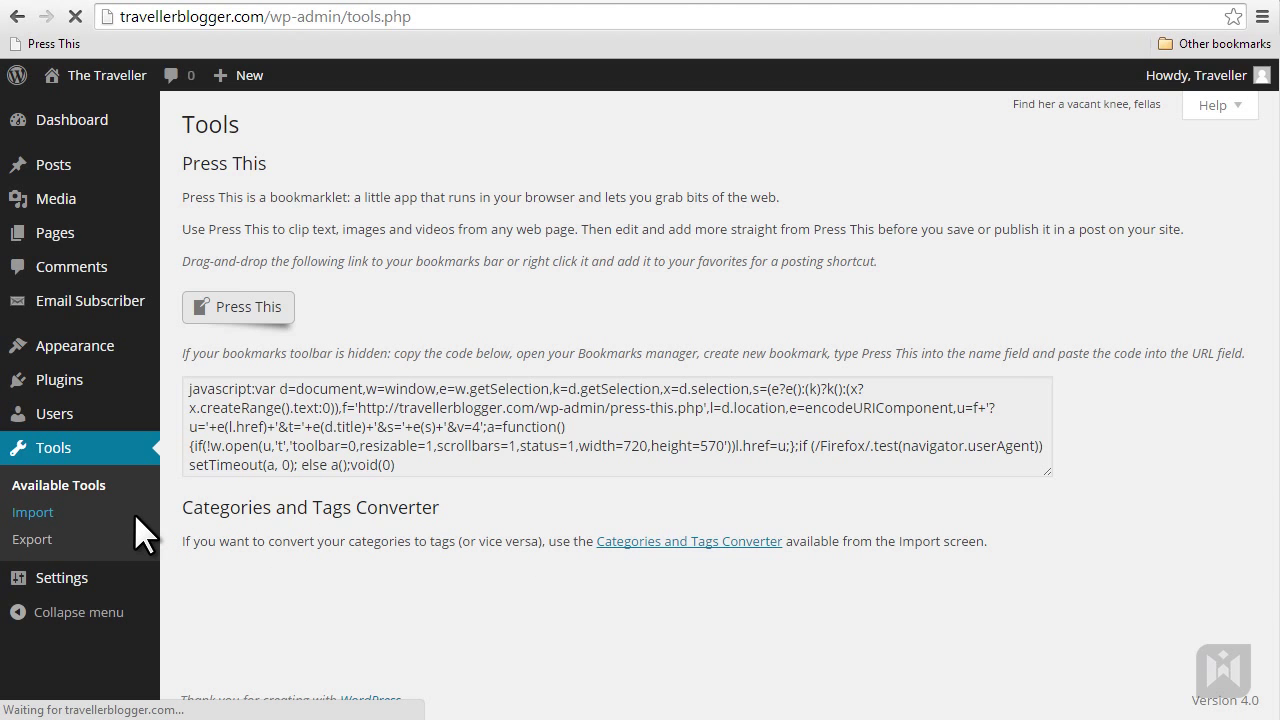
left_click(33, 511)
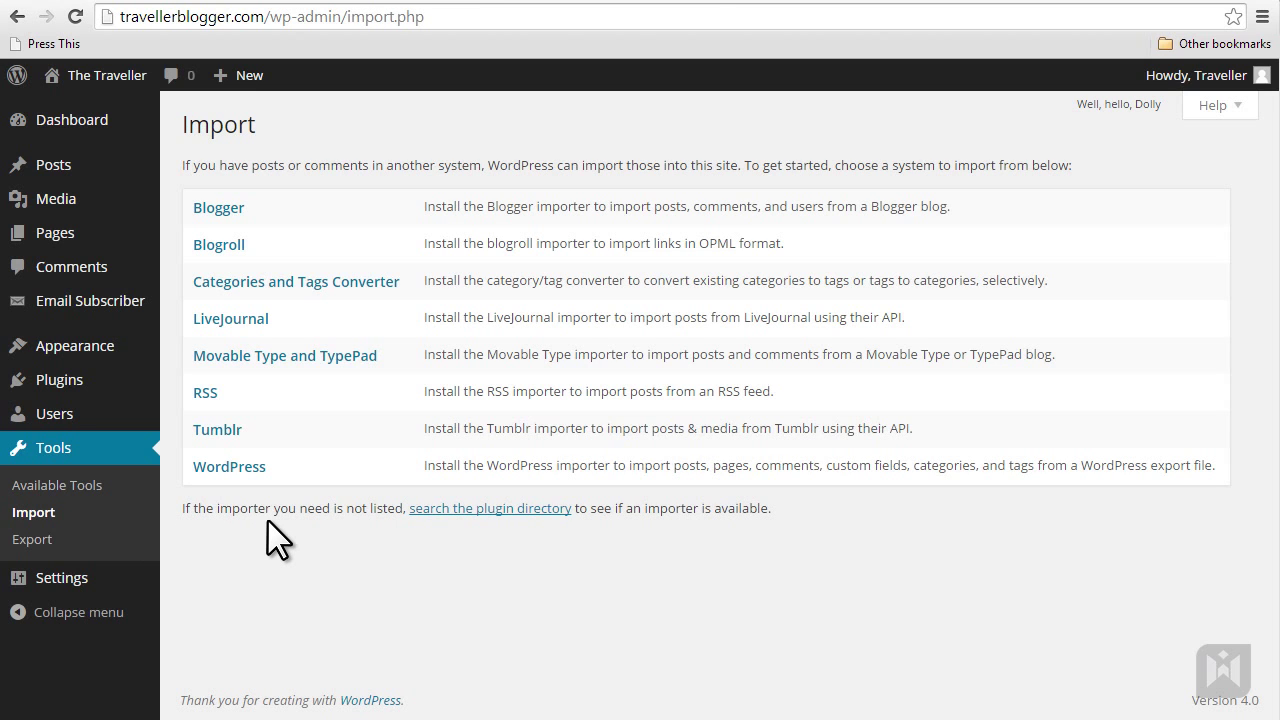
mouse_move(347, 225)
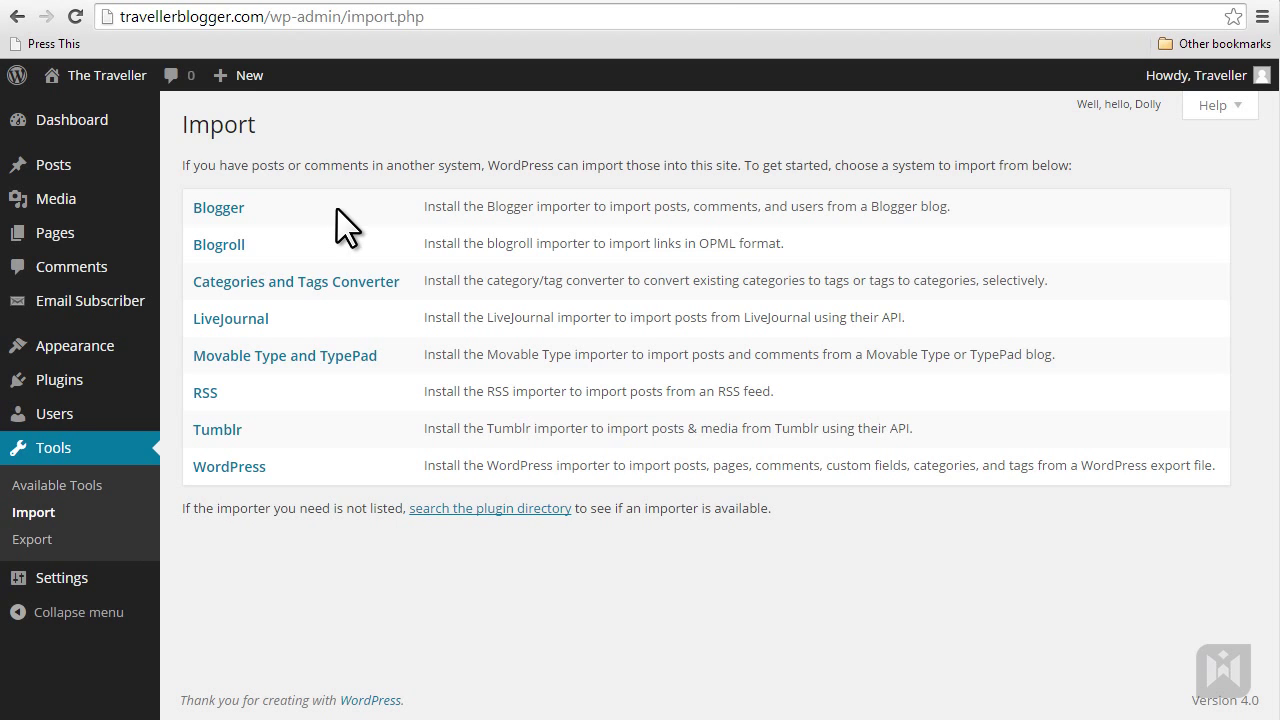
mouse_move(349, 330)
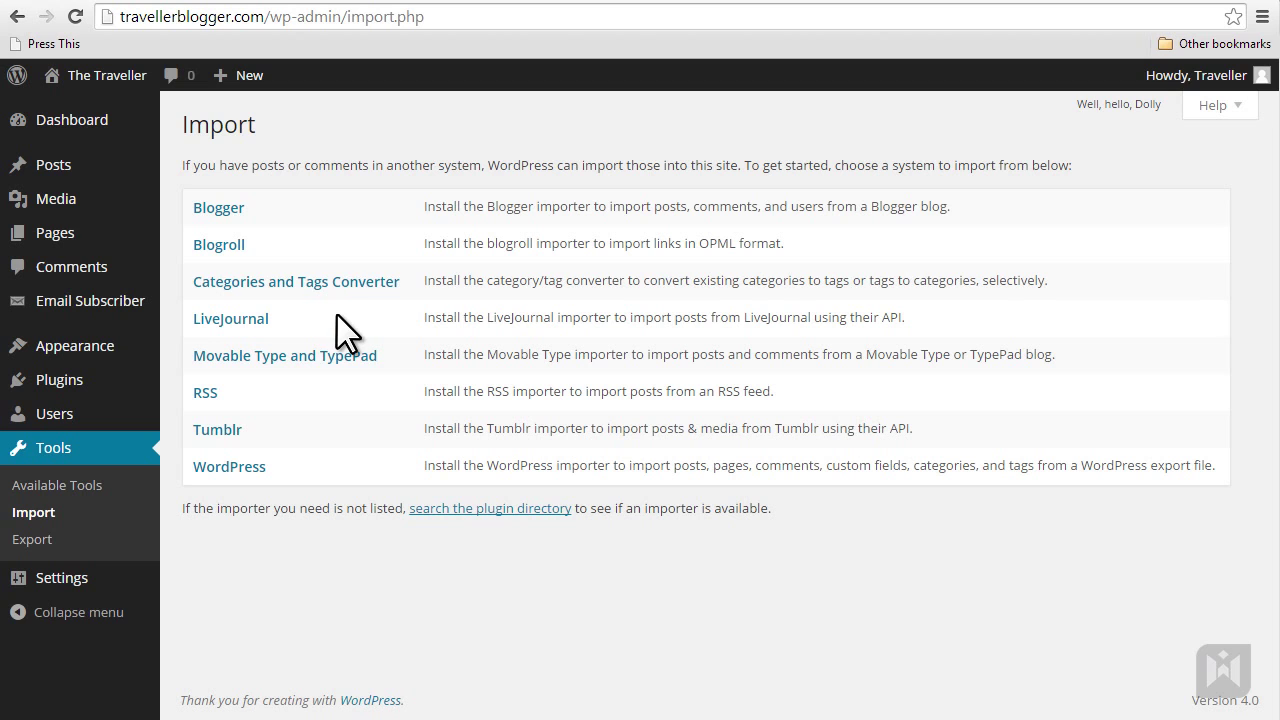
mouse_move(347, 445)
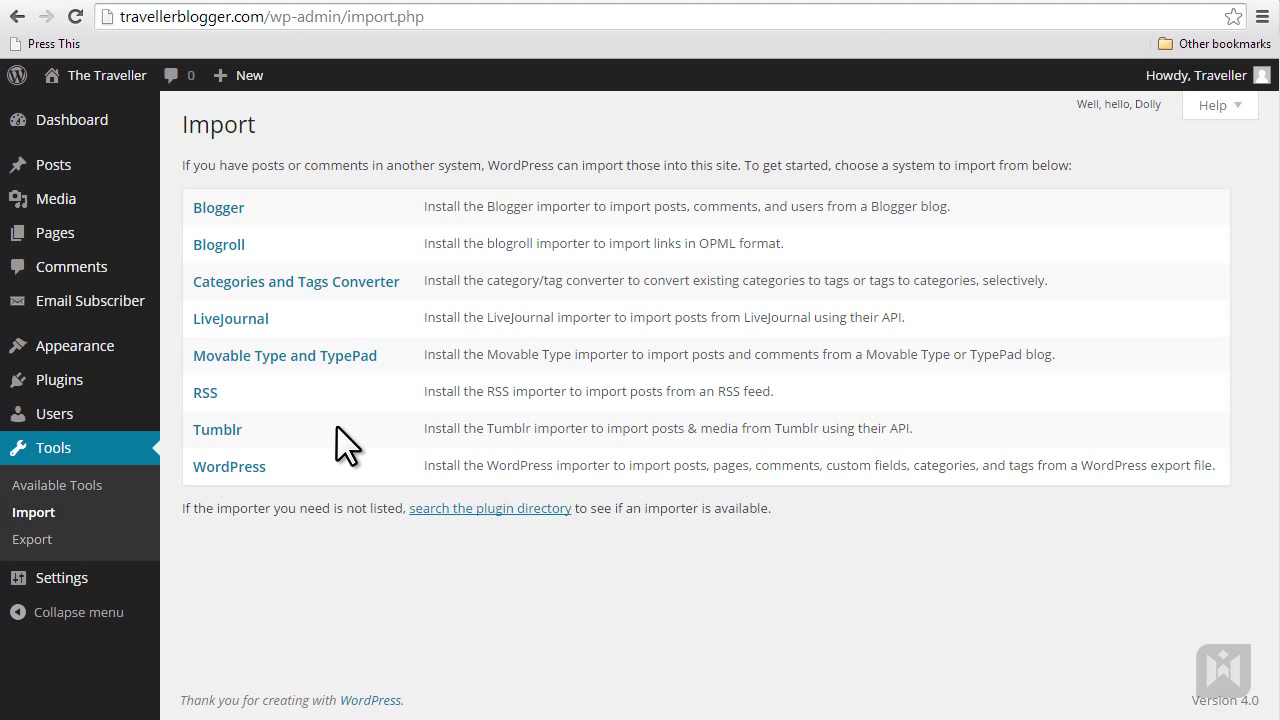
mouse_move(347, 495)
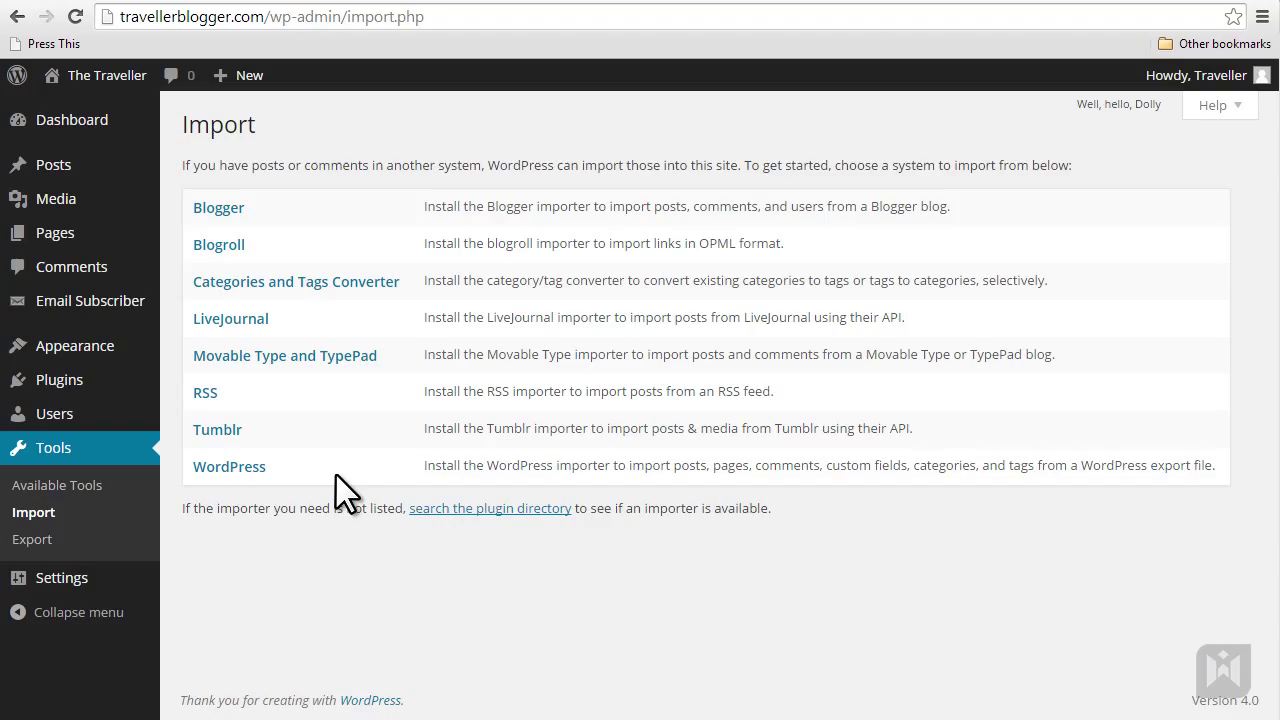
mouse_move(325, 490)
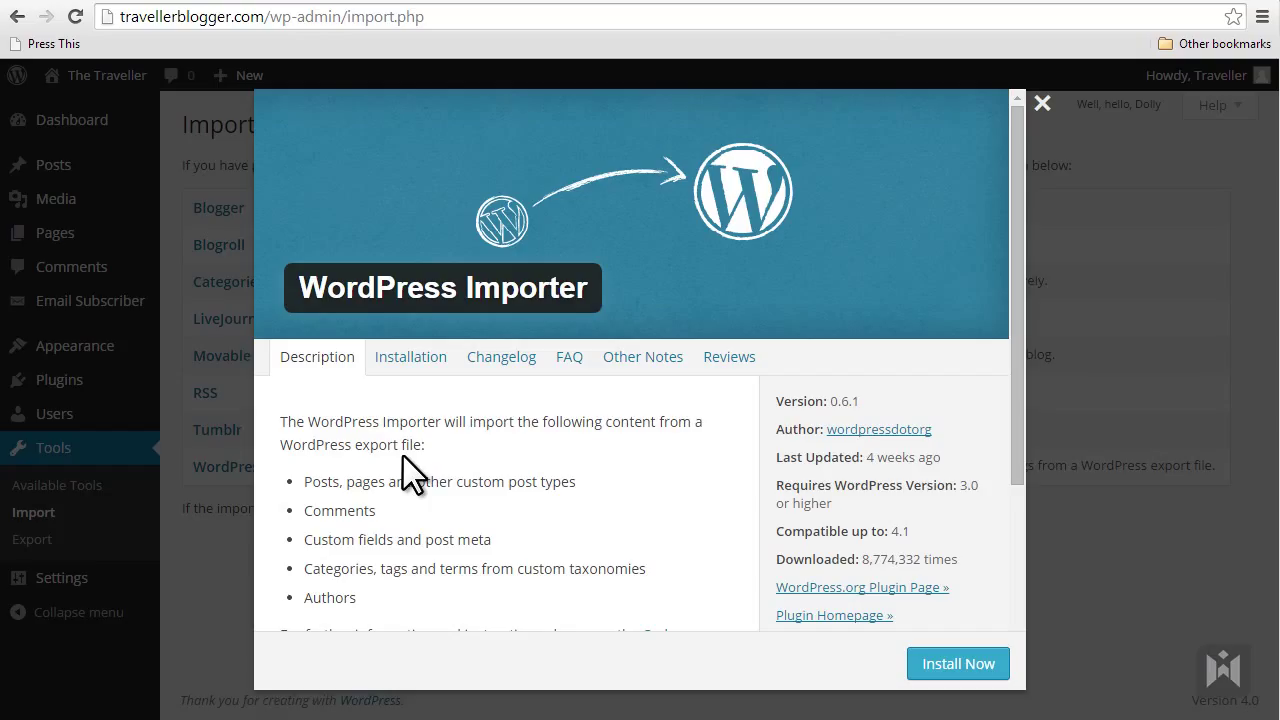
mouse_move(958, 520)
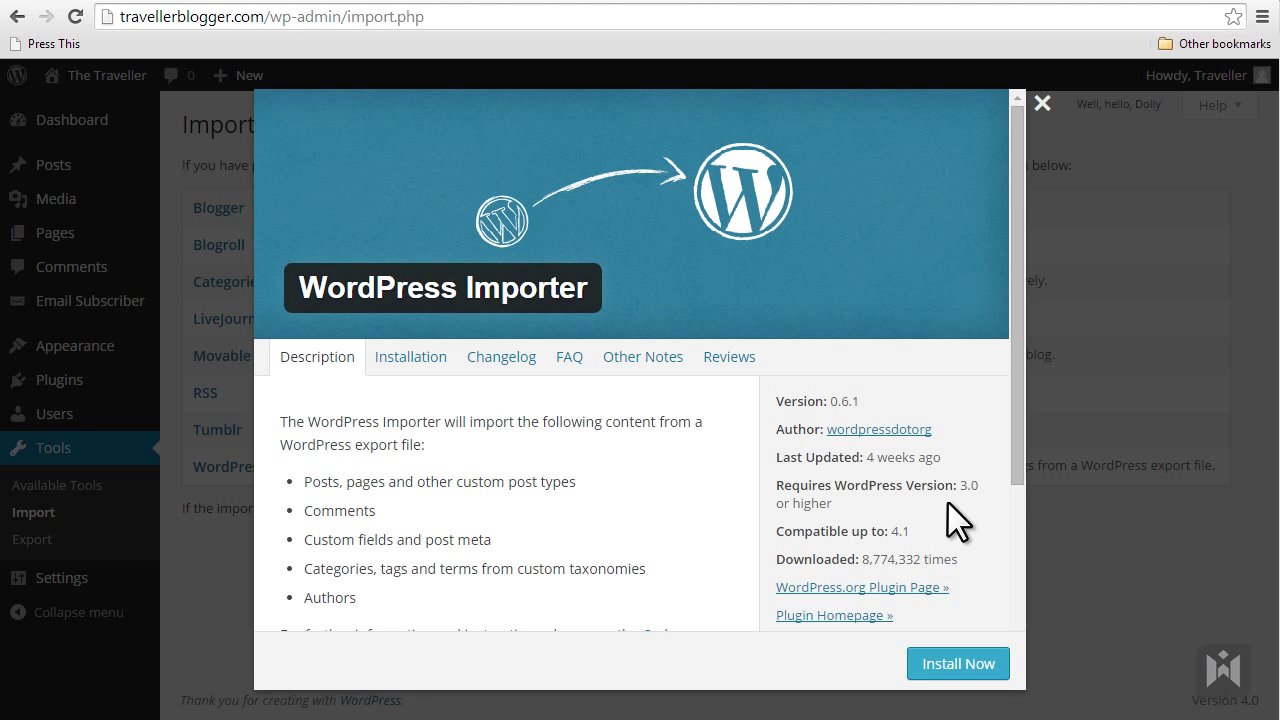
mouse_move(411, 370)
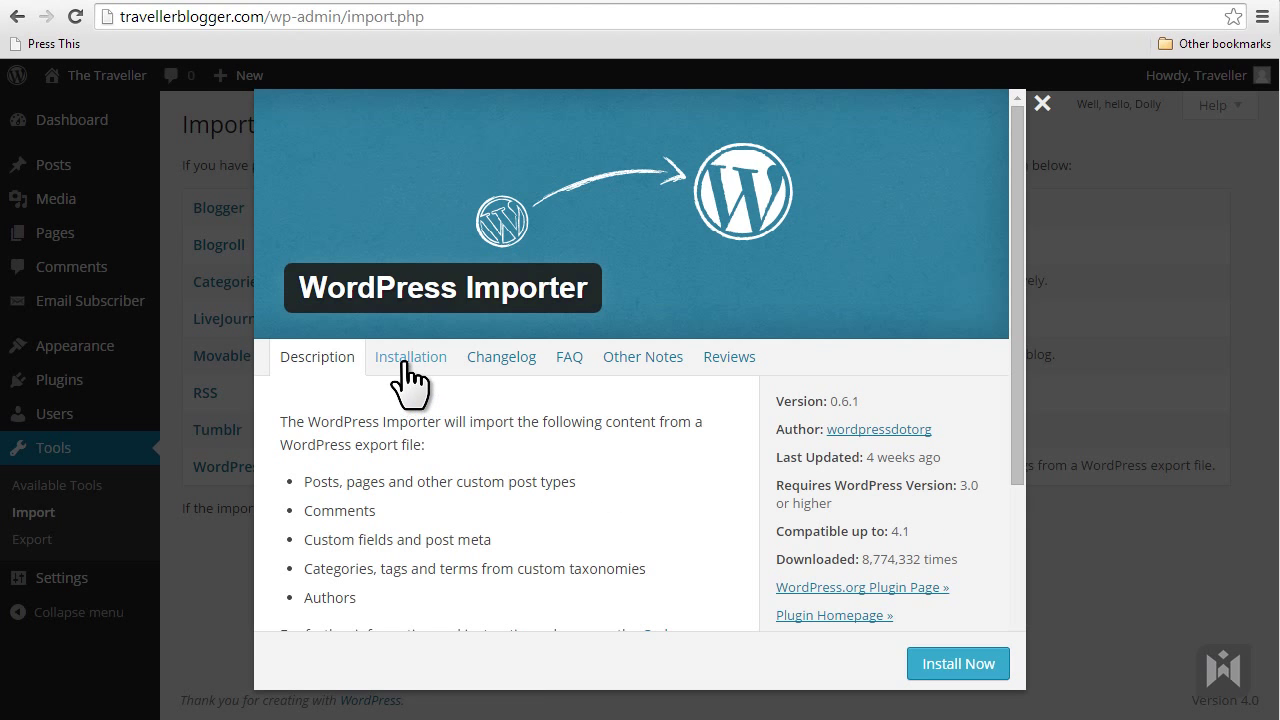
left_click(501, 356)
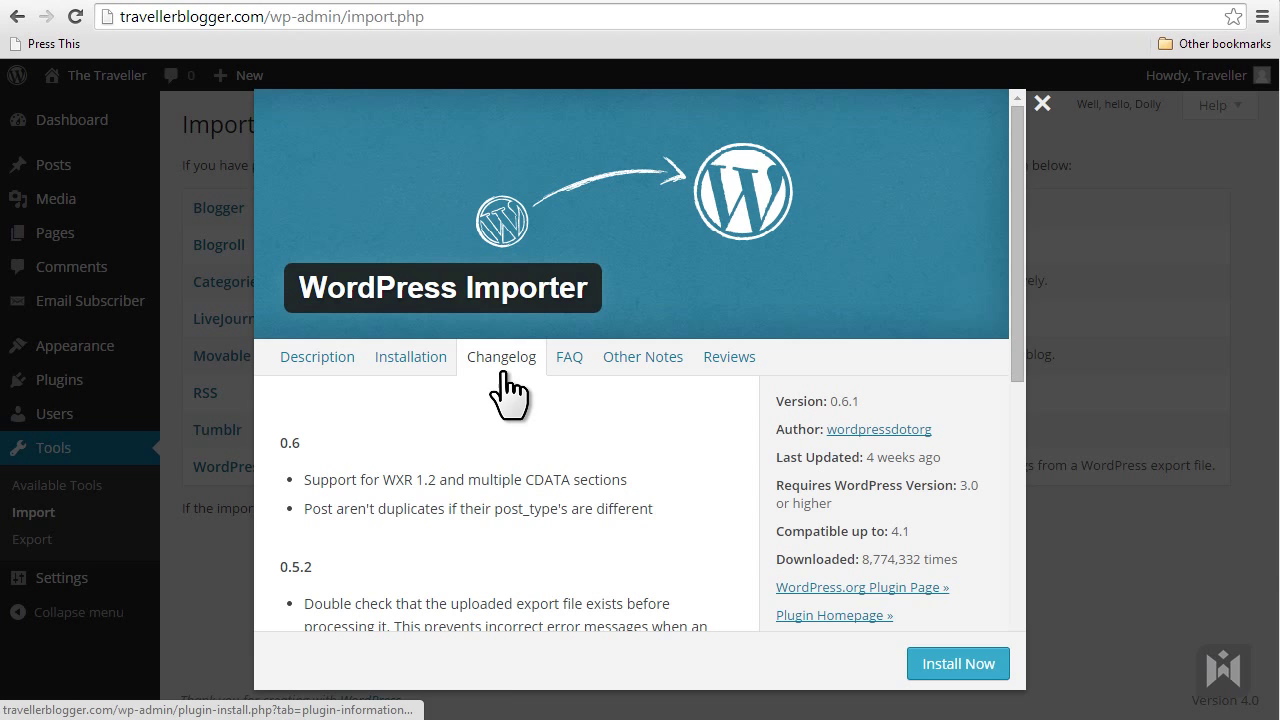
left_click(569, 356)
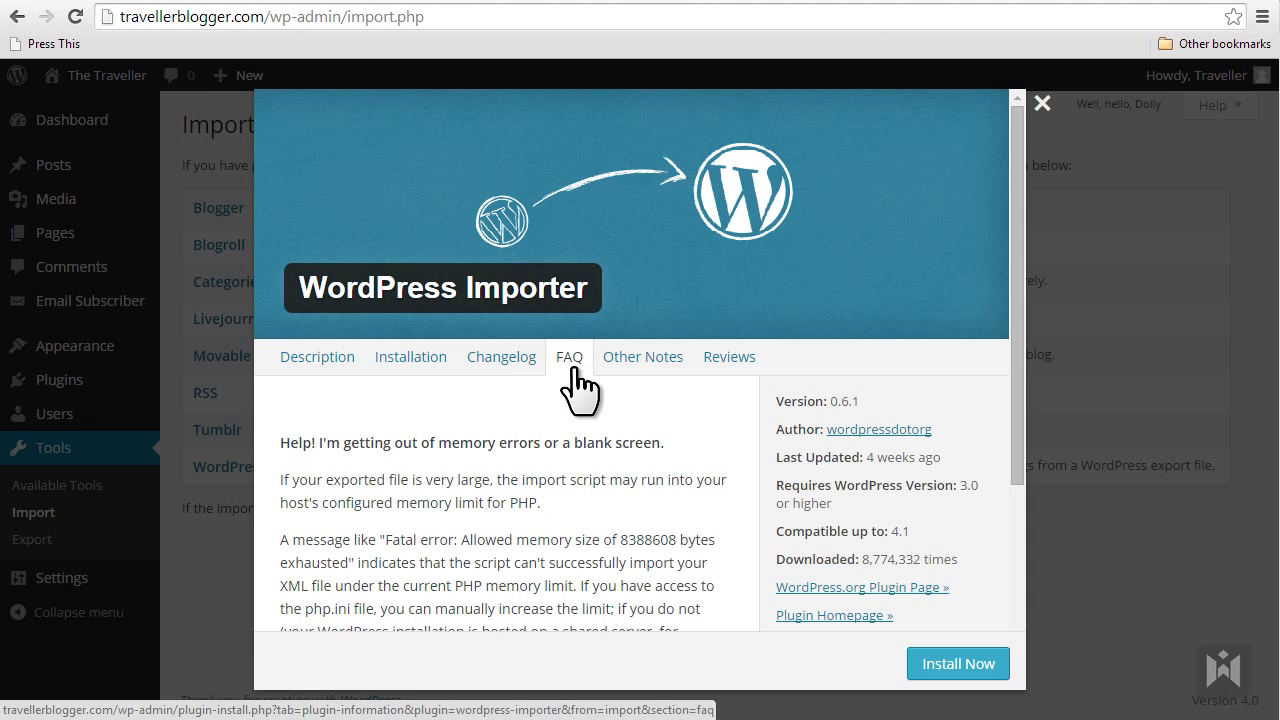
left_click(643, 356)
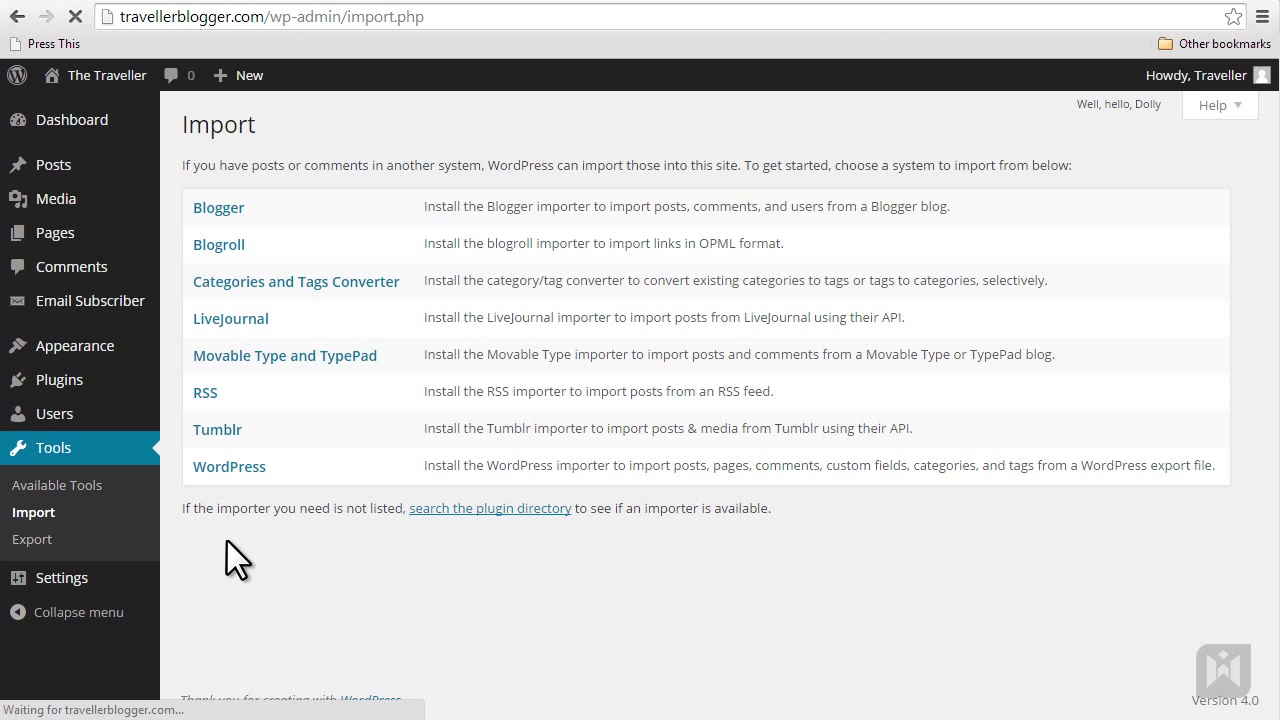
Open Tools > Export from the admin menu
left_click(32, 539)
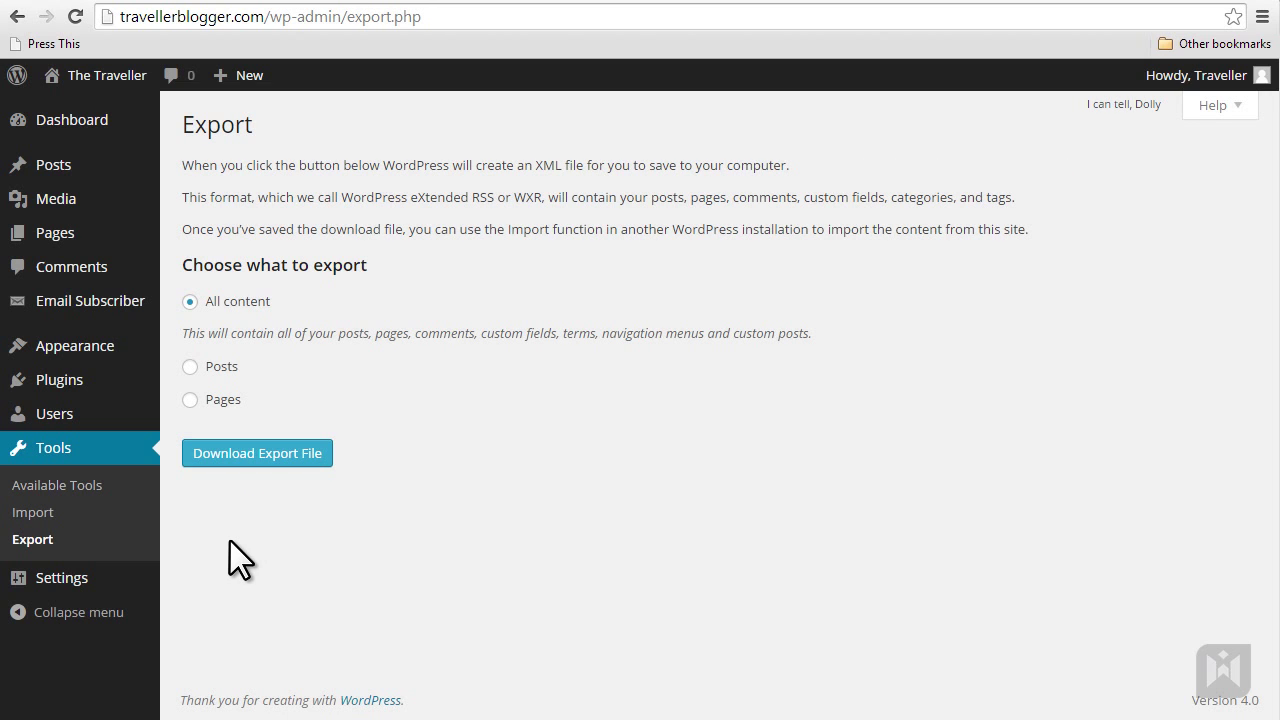
mouse_move(297, 320)
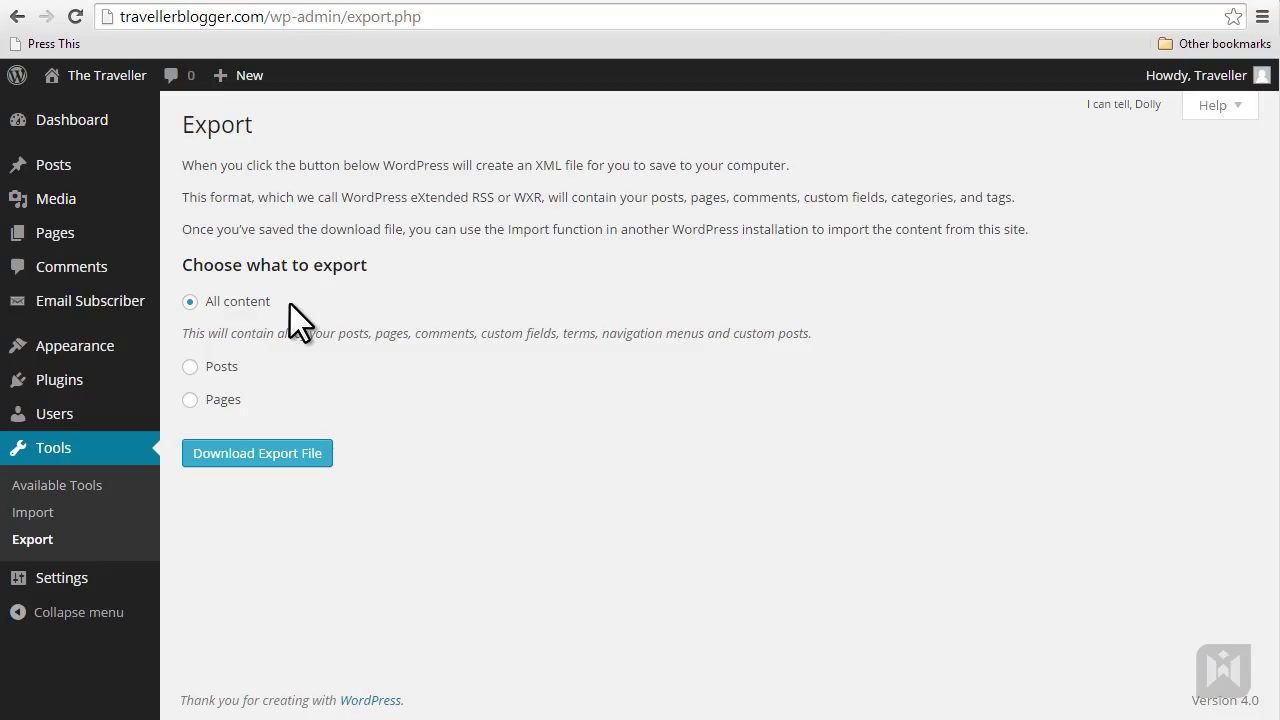
mouse_move(235, 385)
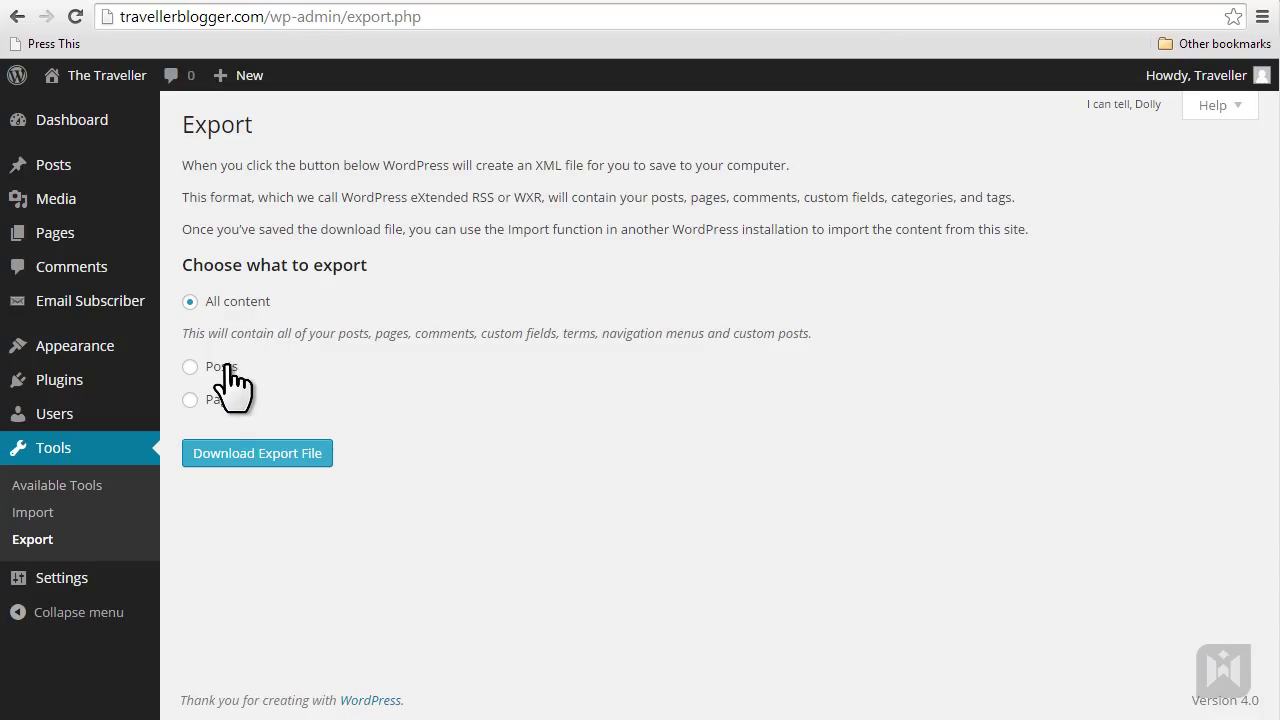
Choose Posts, then Pages, revealing the author, date range and status filters
left_click(190, 366)
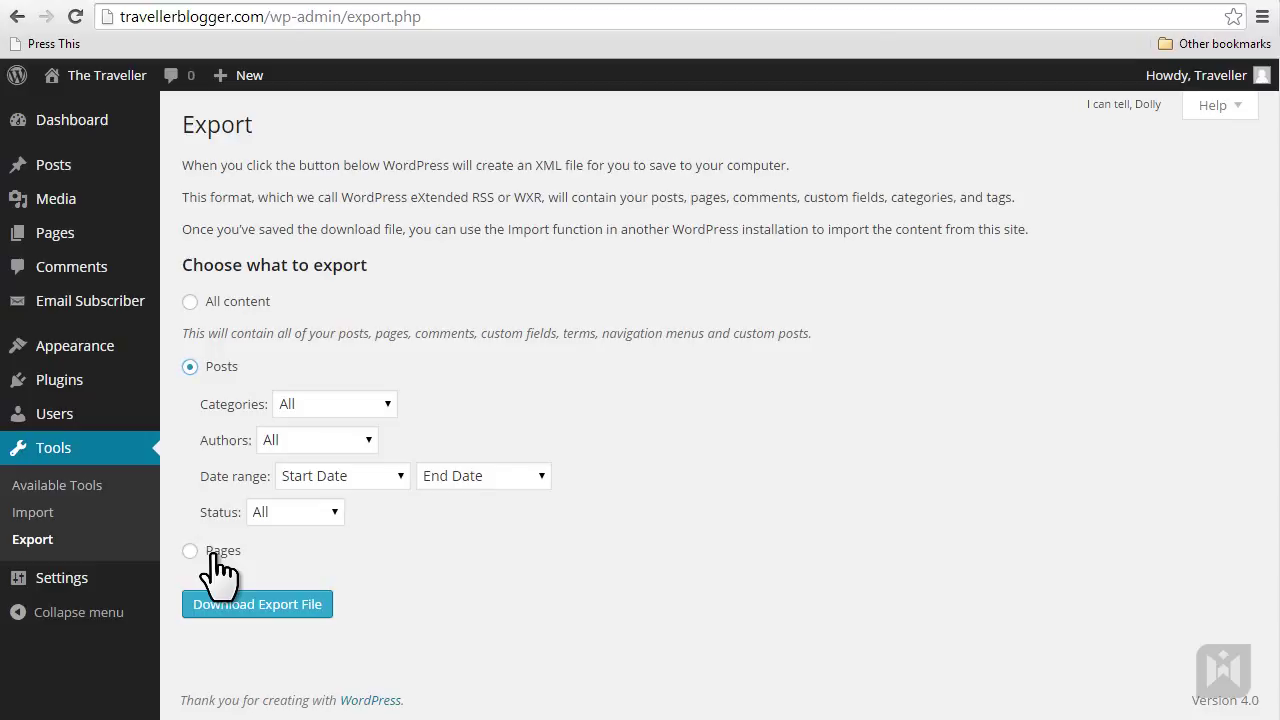
left_click(190, 550)
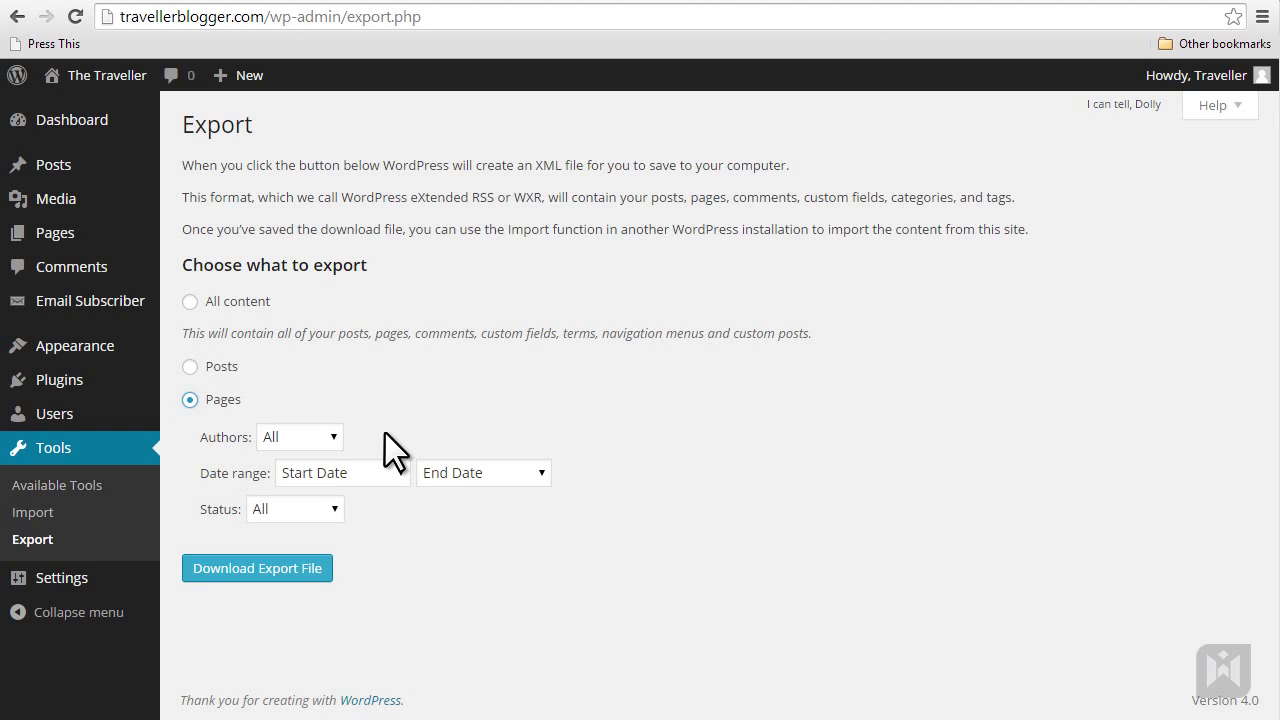
mouse_move(335, 456)
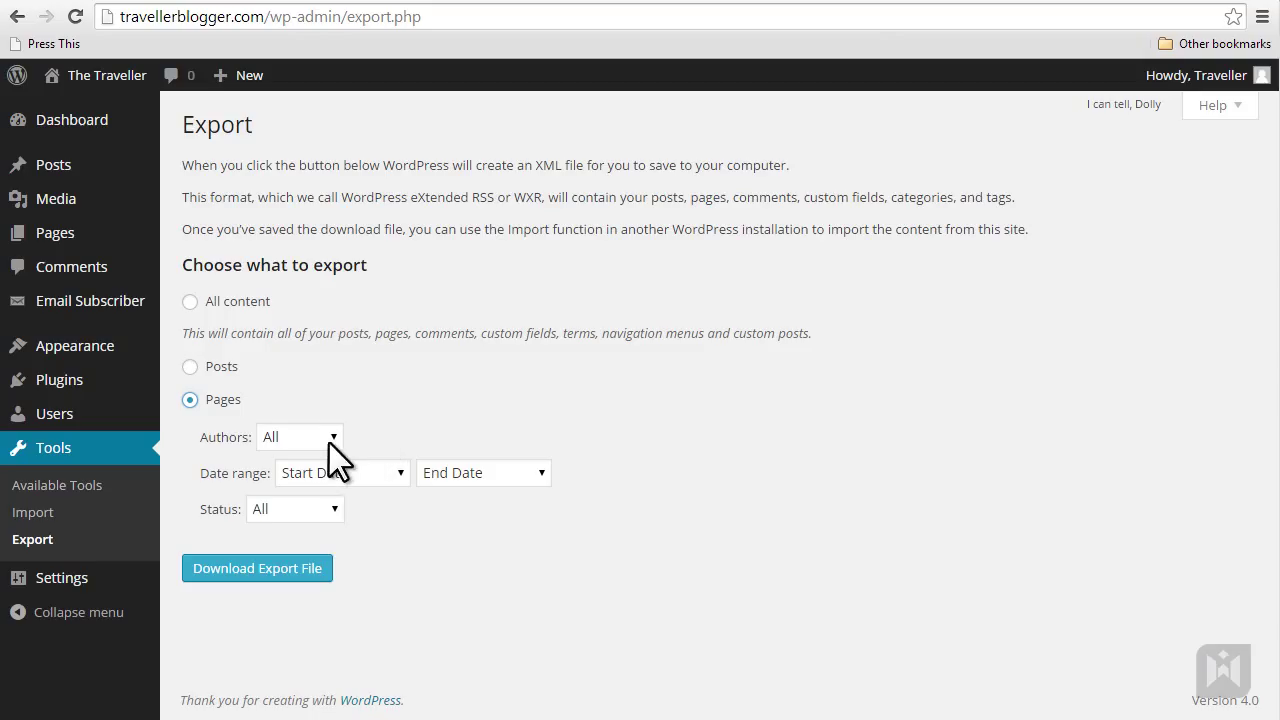
mouse_move(332, 520)
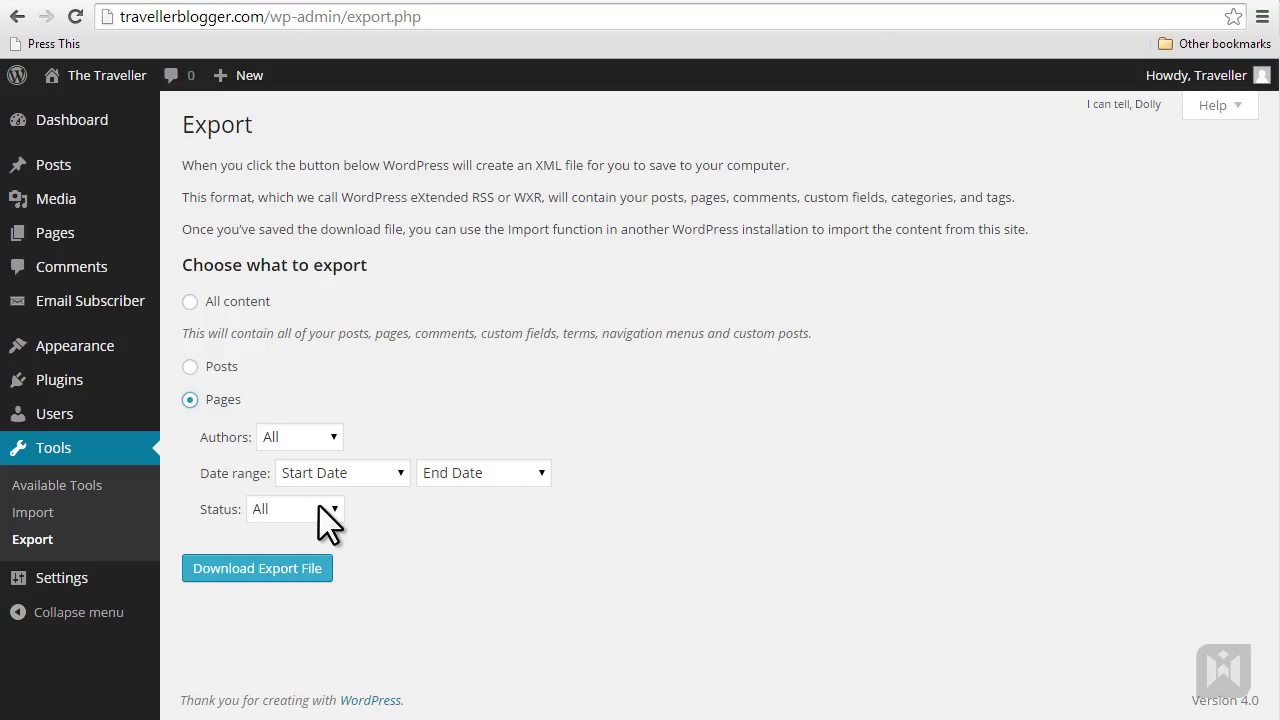
mouse_move(330, 585)
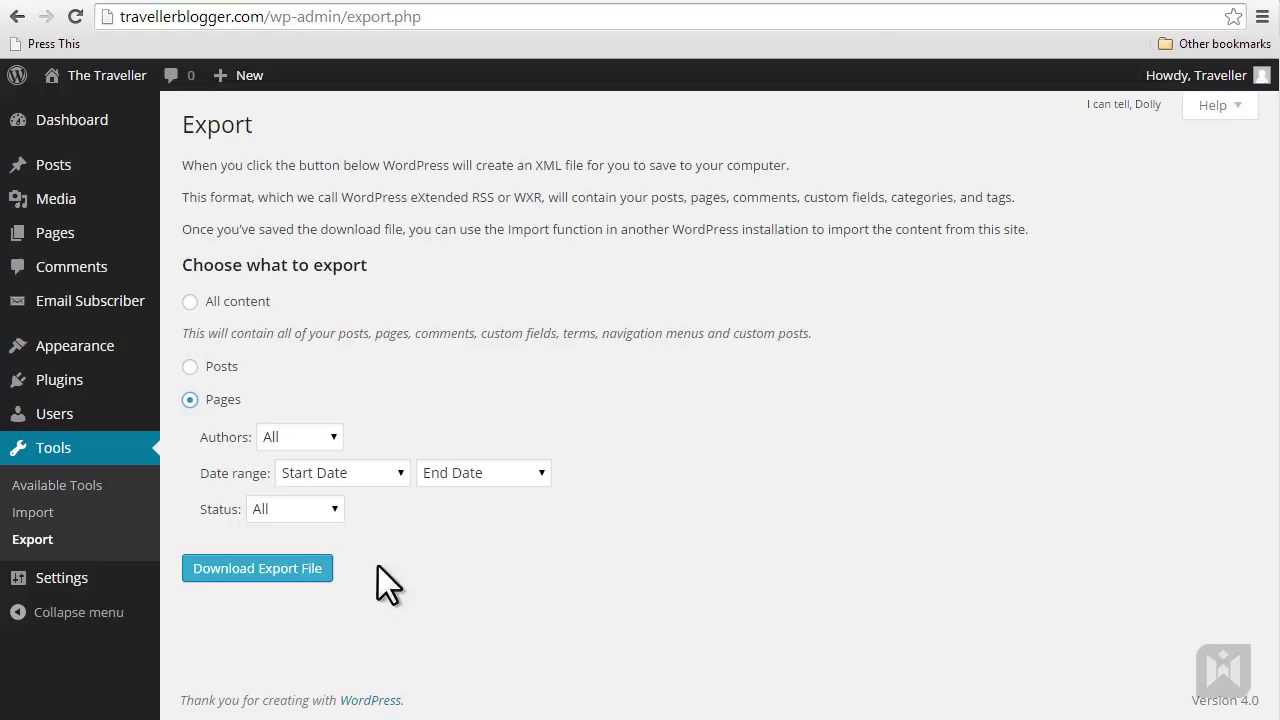
mouse_move(418, 578)
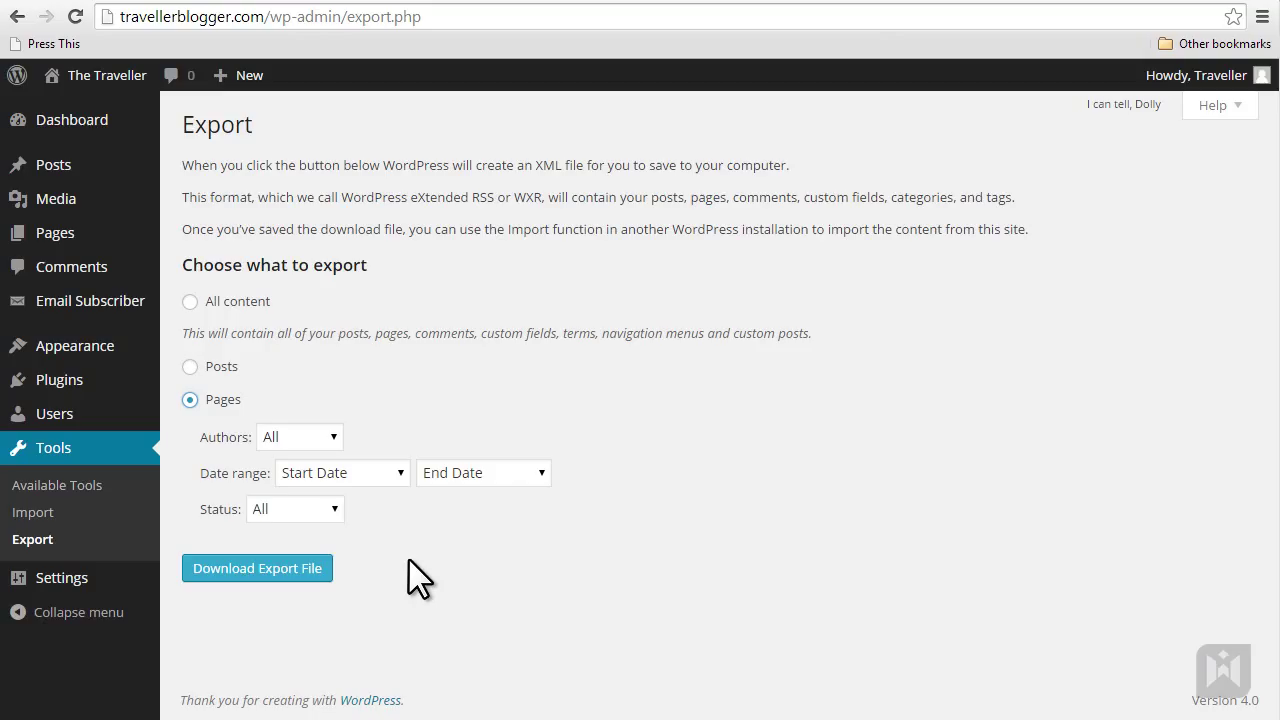